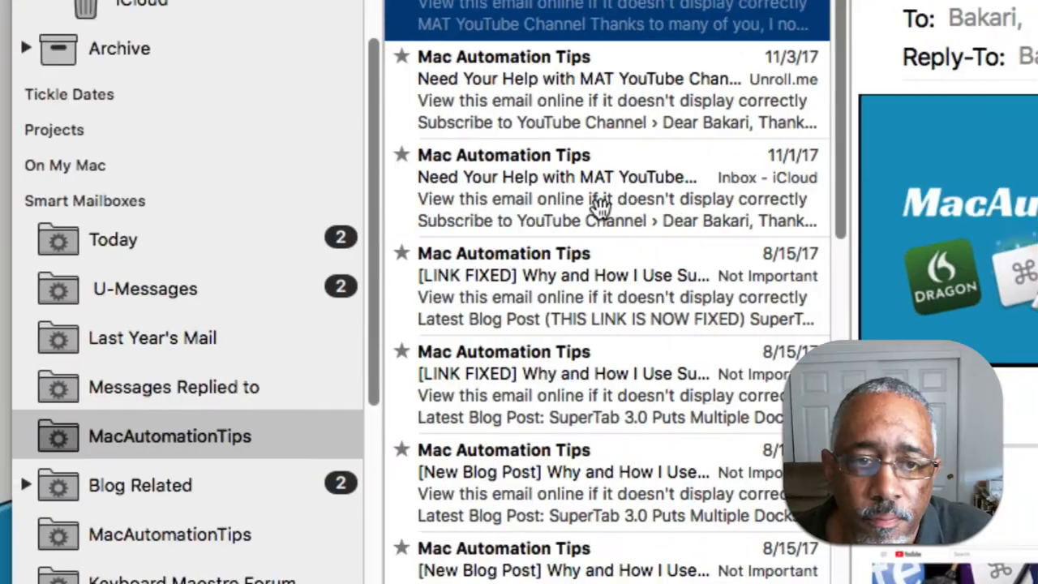
mouse_move(276, 450)
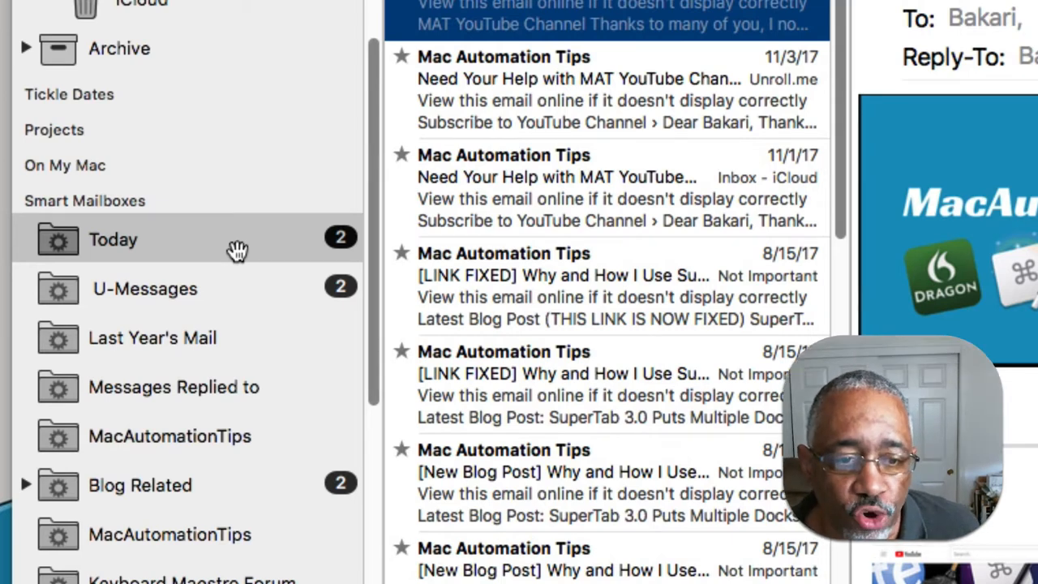
- Review the Today smart mailbox conditions (received today, not in Trash) and close them unchanged
right_click(113, 240)
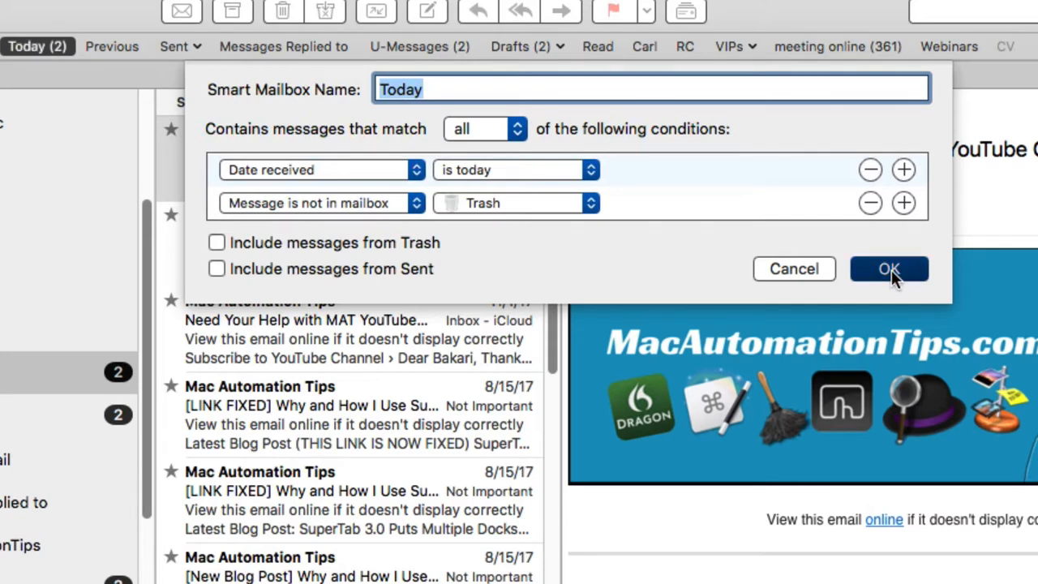
click(889, 269)
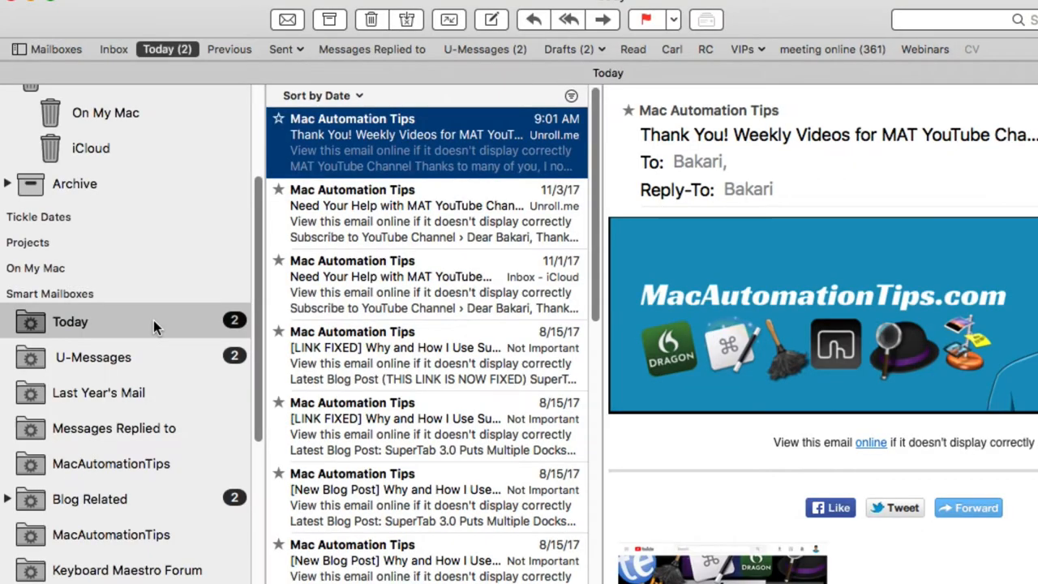
mouse_move(246, 54)
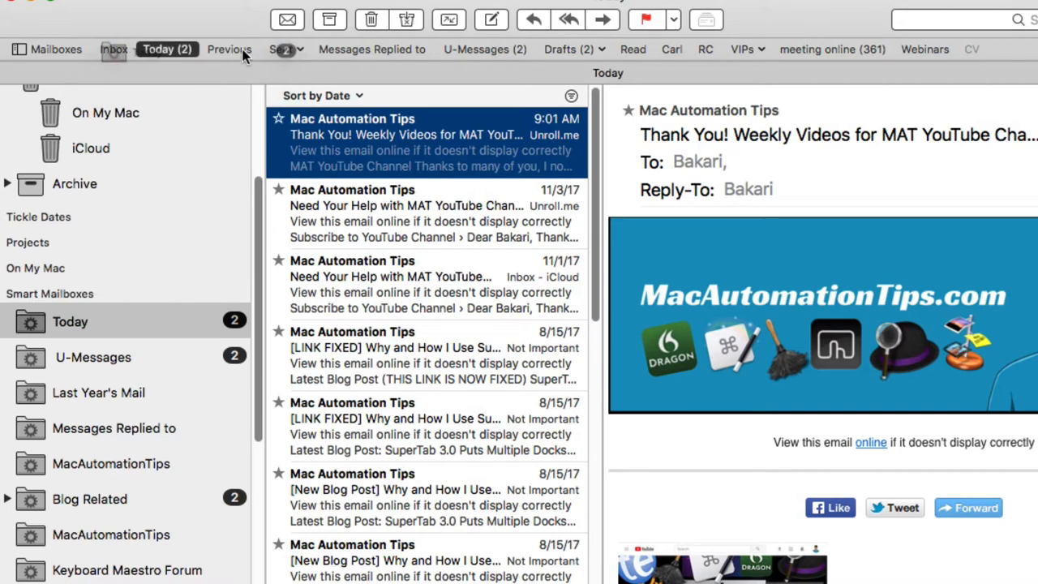
- Check the U-Messages smart mailbox's single condition, 'Message is unread', and close it unchanged
click(167, 48)
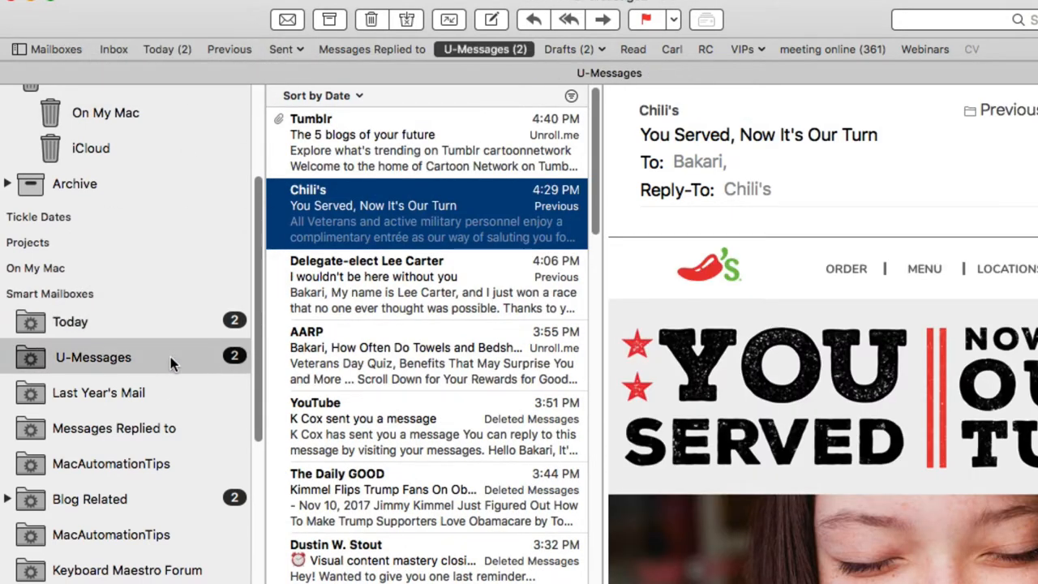
right_click(93, 357)
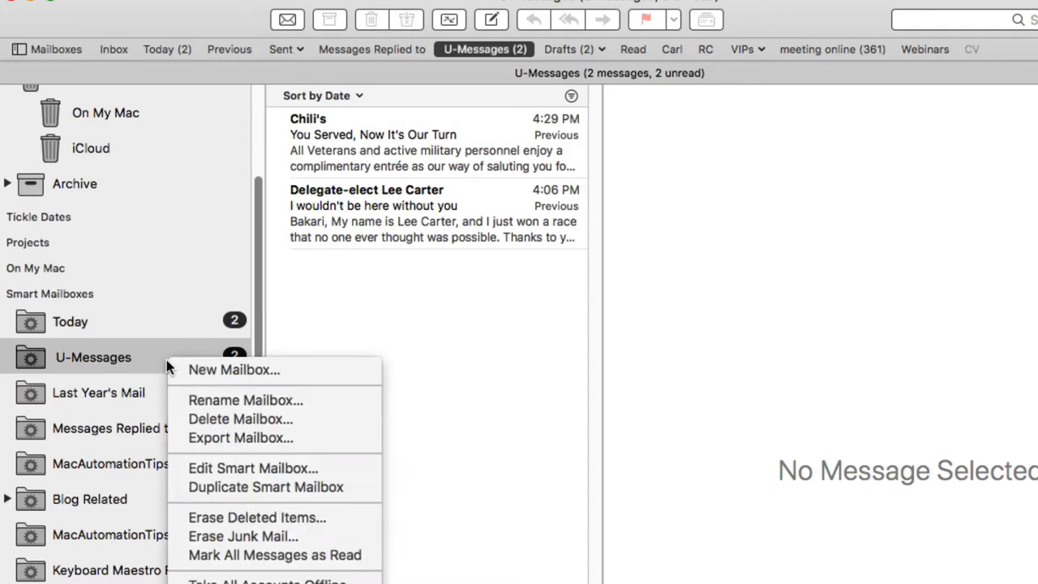
mouse_move(252, 468)
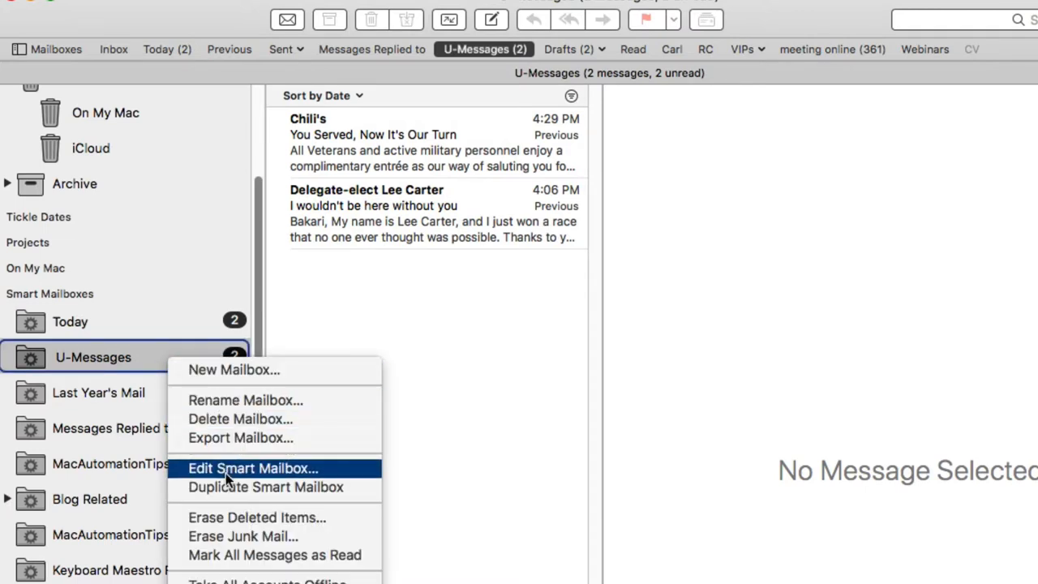
click(253, 468)
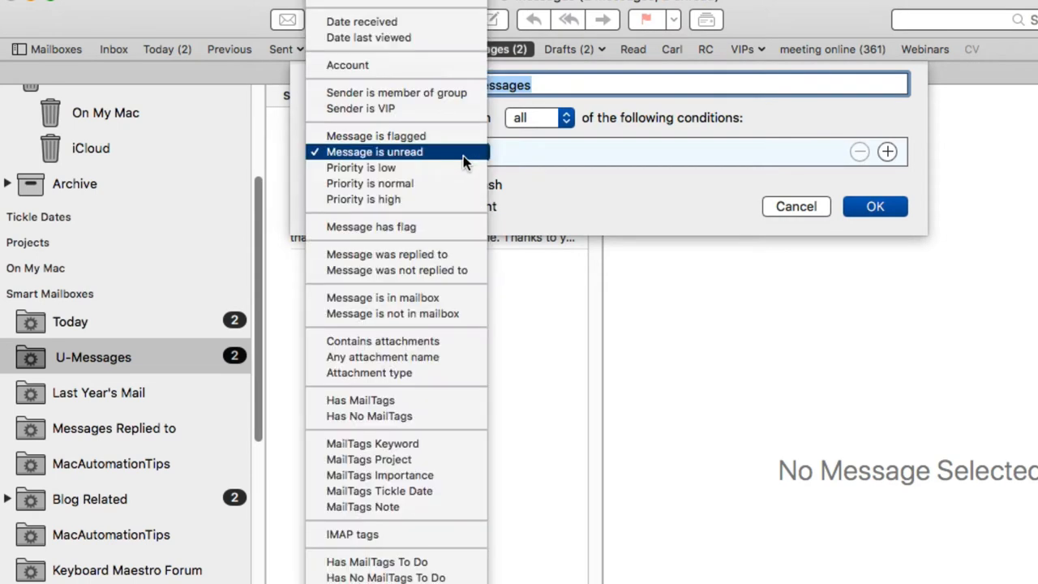
click(374, 152)
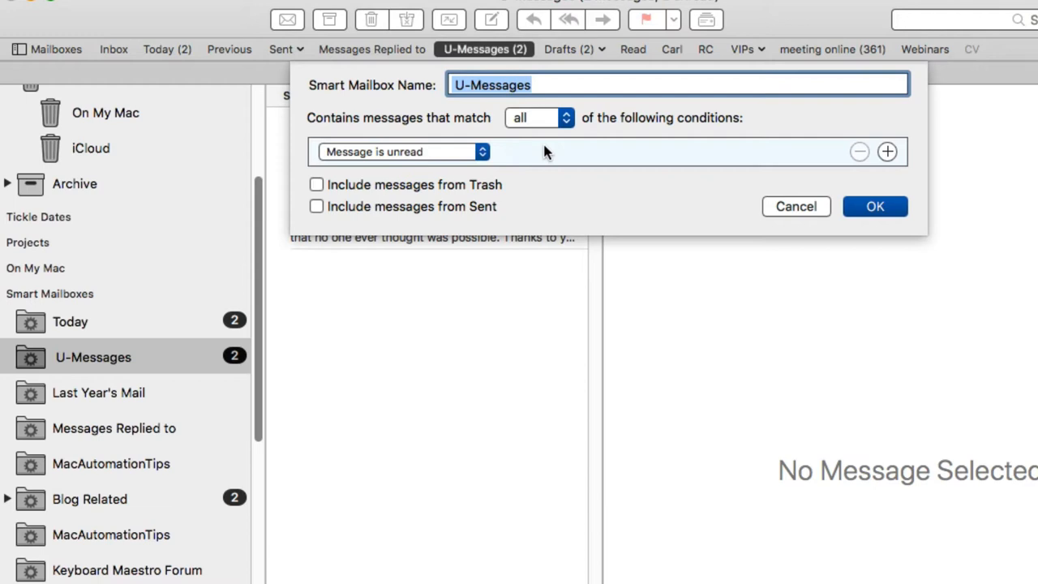
click(875, 206)
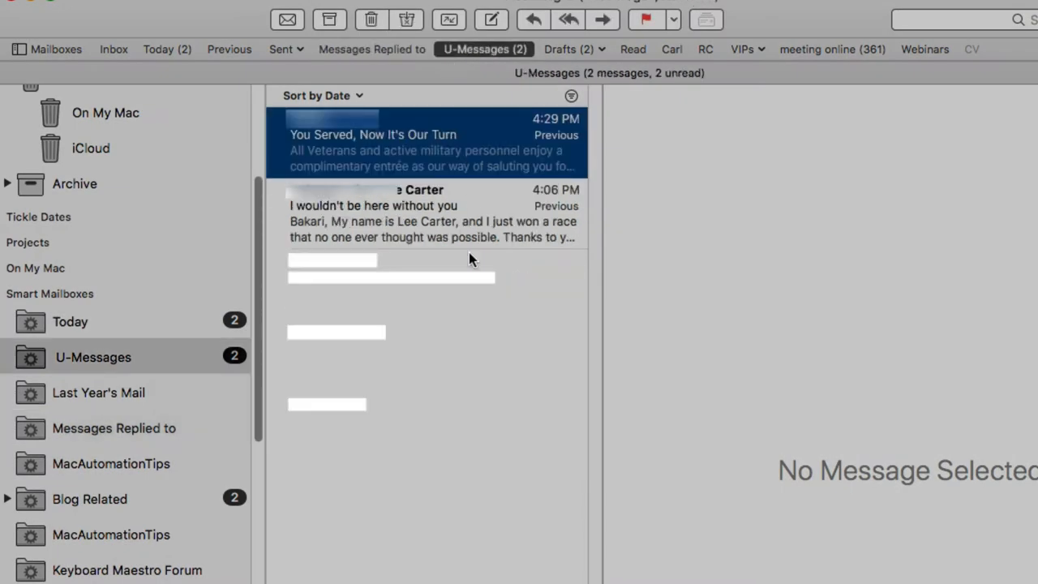
- Read the unread messages in U-Messages until only one remains listed and open
click(405, 142)
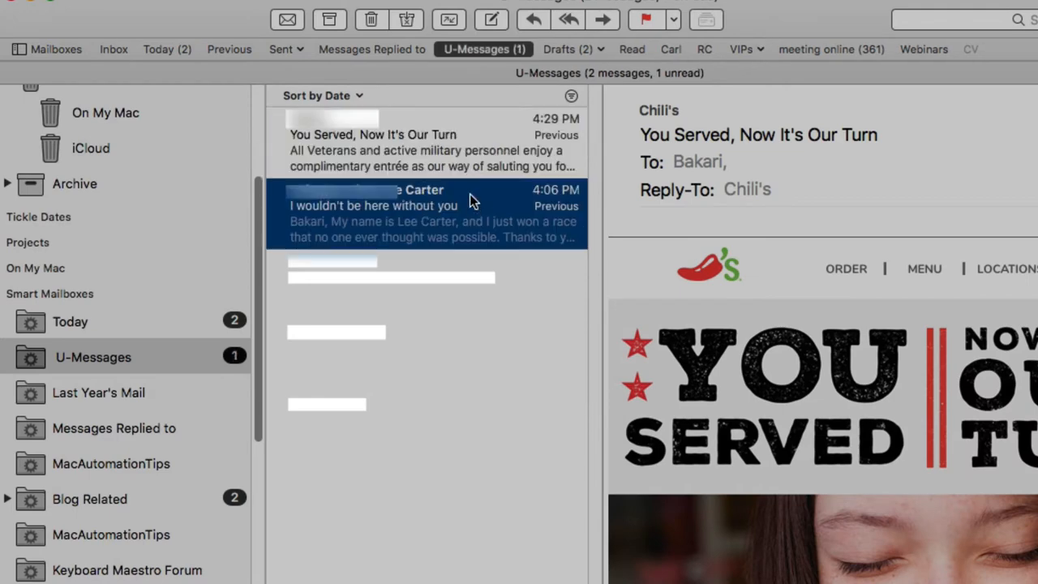
click(372, 49)
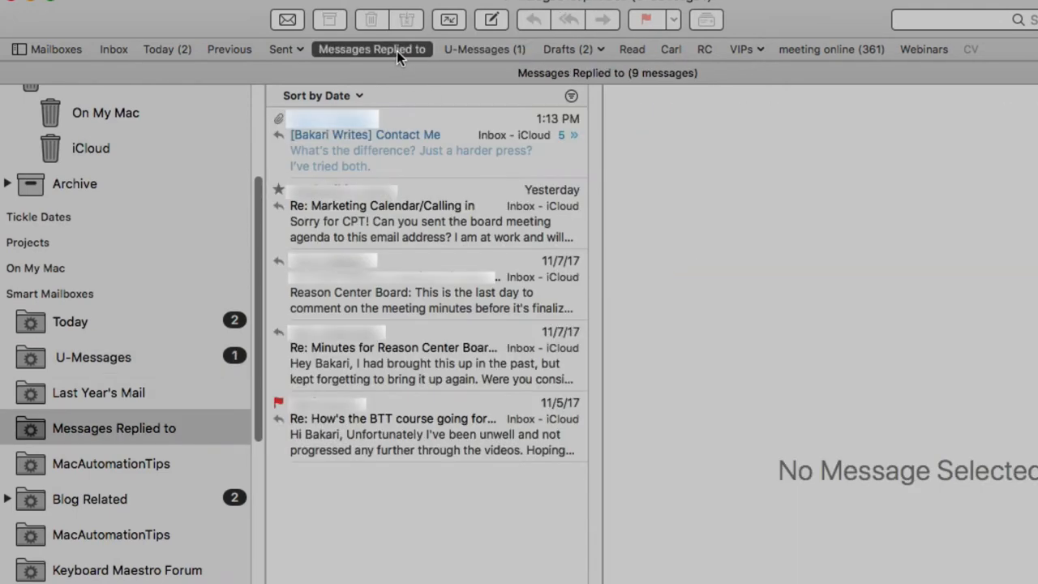
click(484, 50)
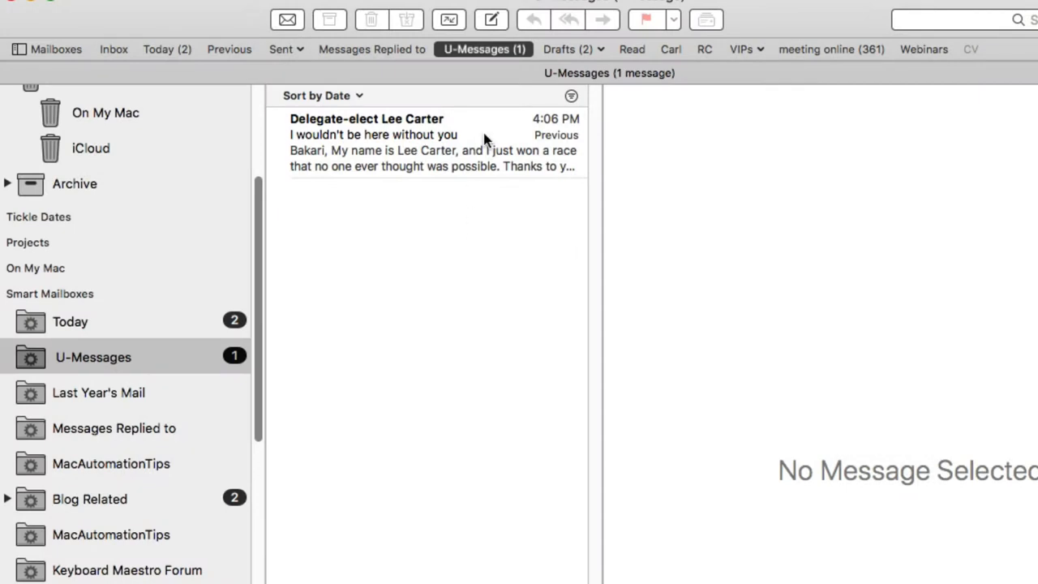
click(406, 142)
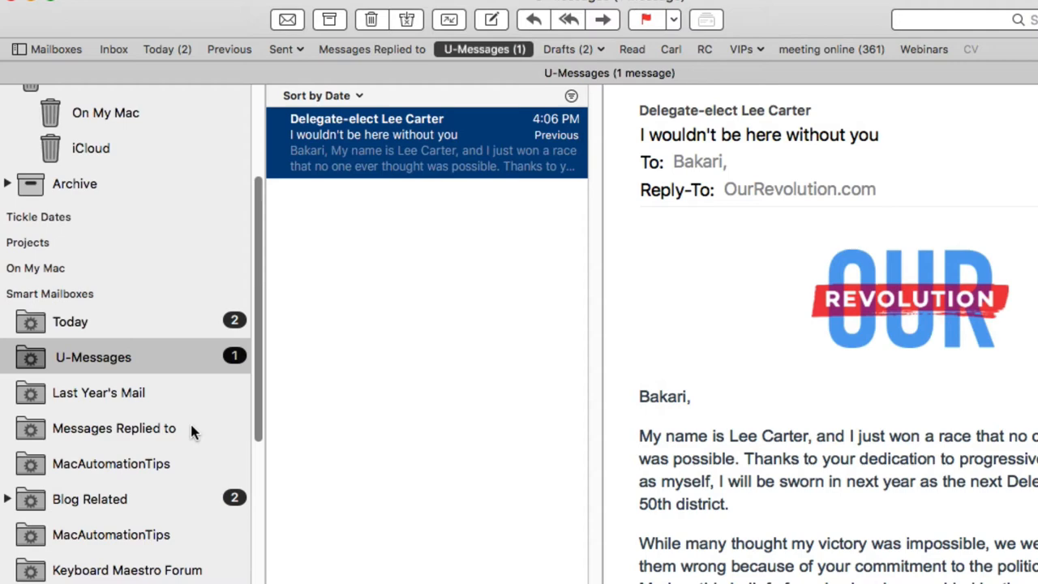
- Review the Messages Replied to conditions (replied to, received this week, including Sent) and close them
click(114, 427)
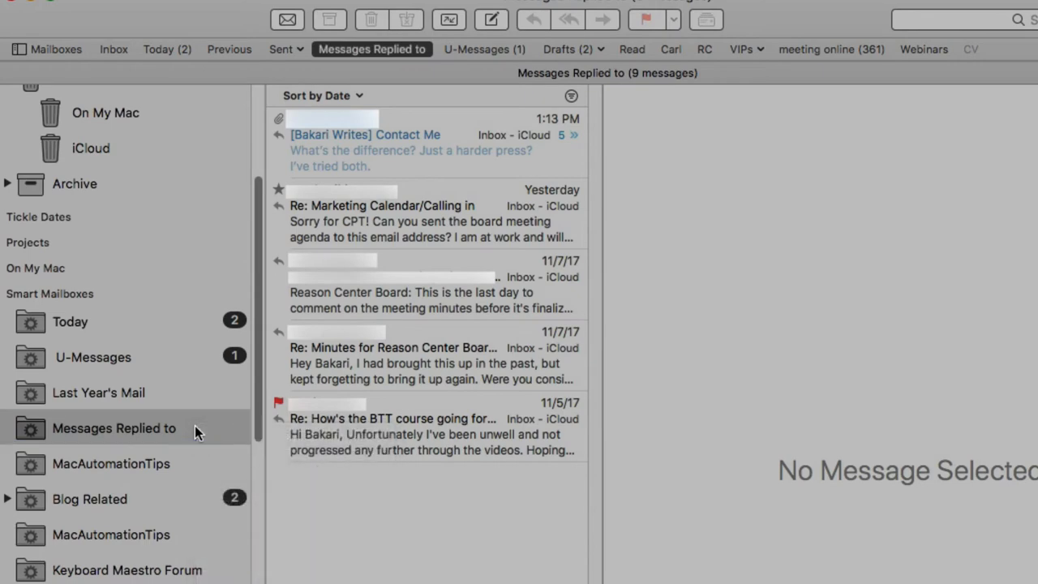
right_click(114, 429)
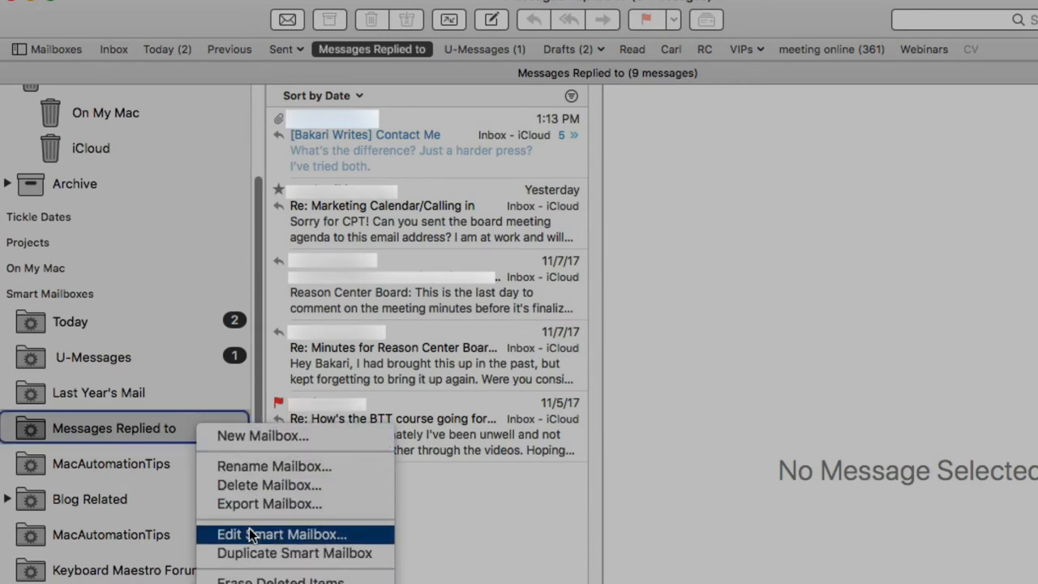
click(281, 534)
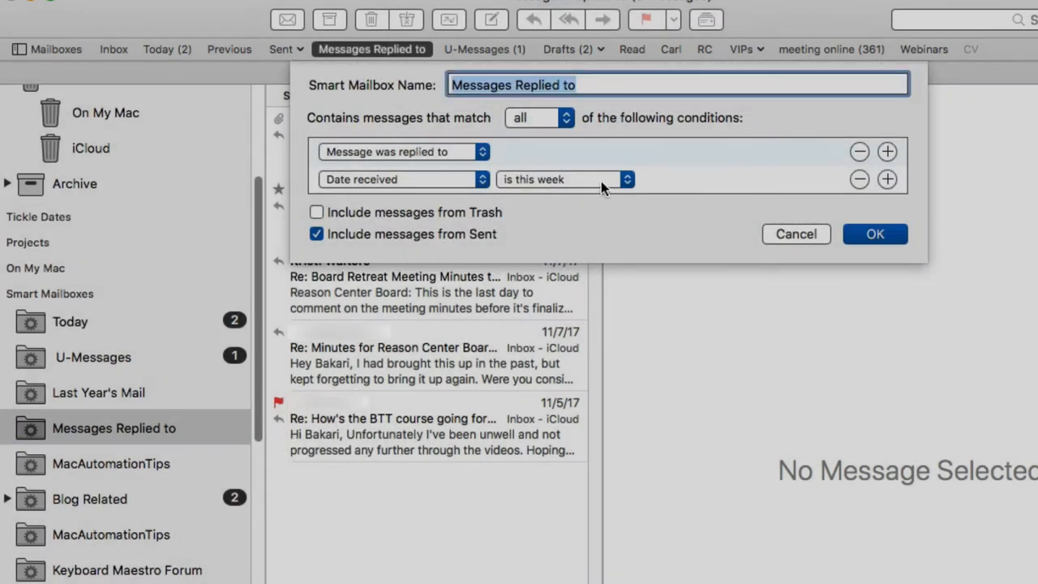
mouse_move(624, 192)
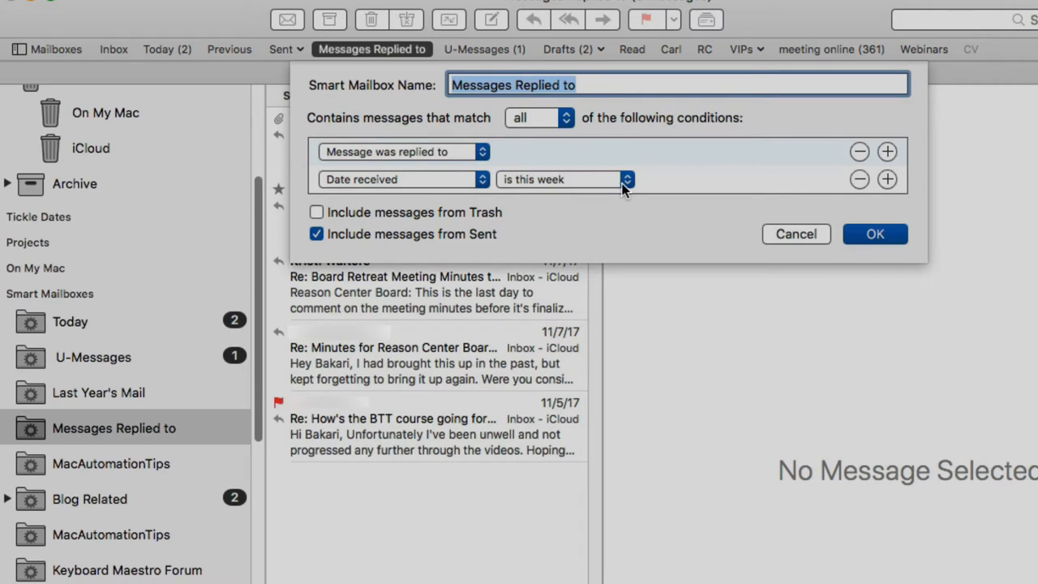
mouse_move(483, 191)
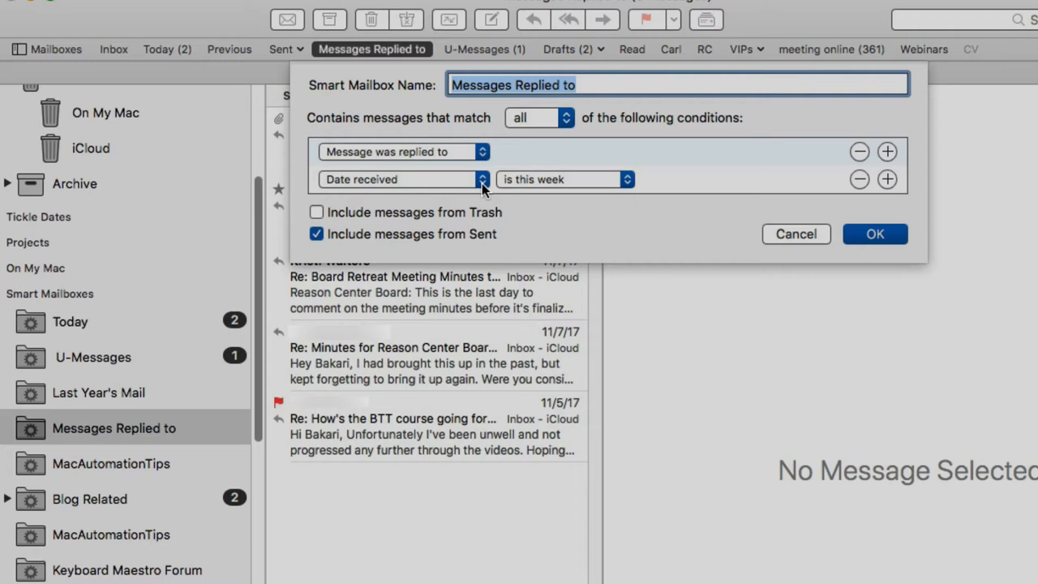
mouse_move(461, 155)
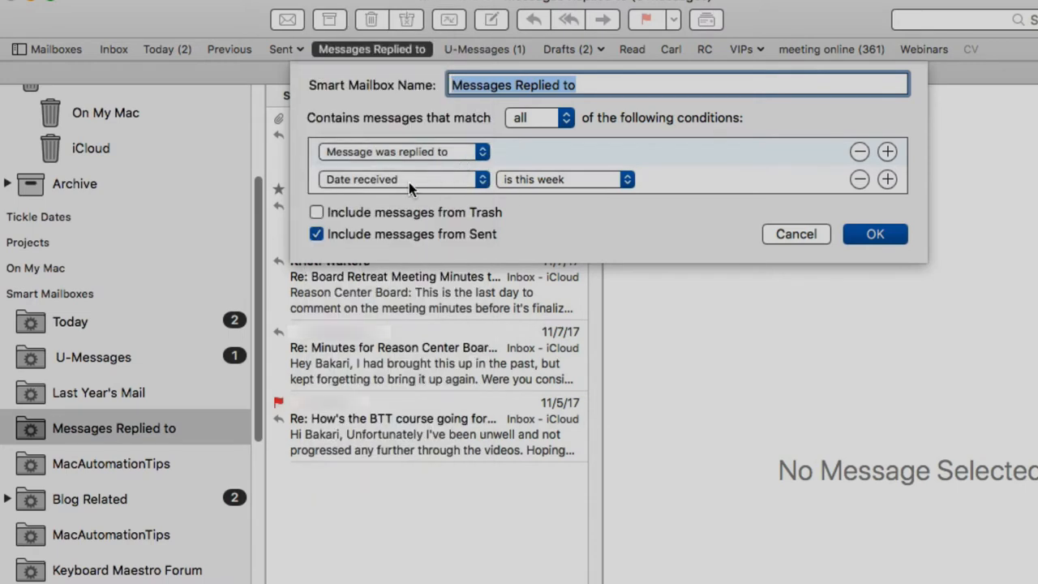
mouse_move(557, 184)
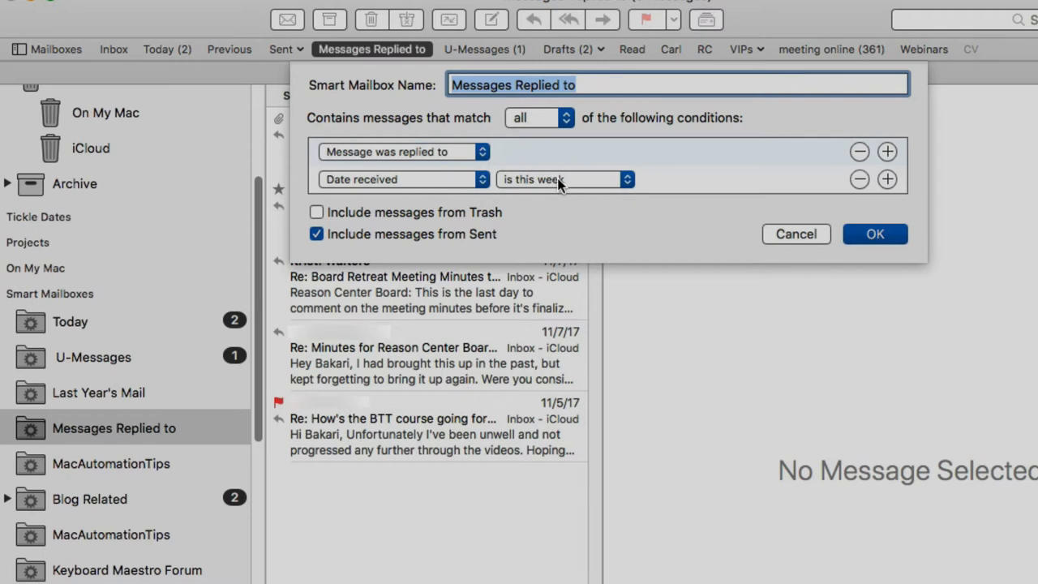
mouse_move(847, 231)
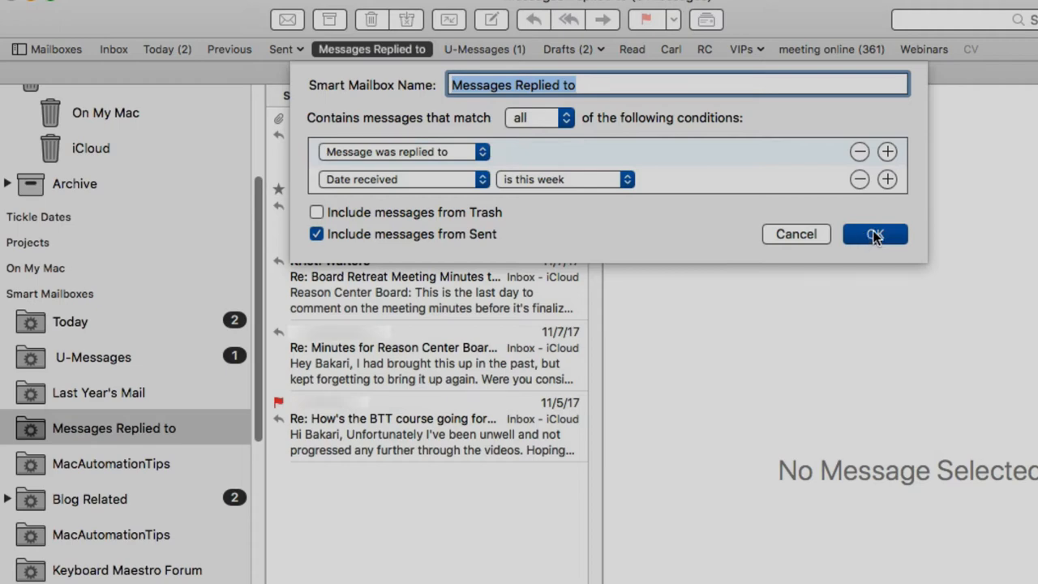
click(875, 234)
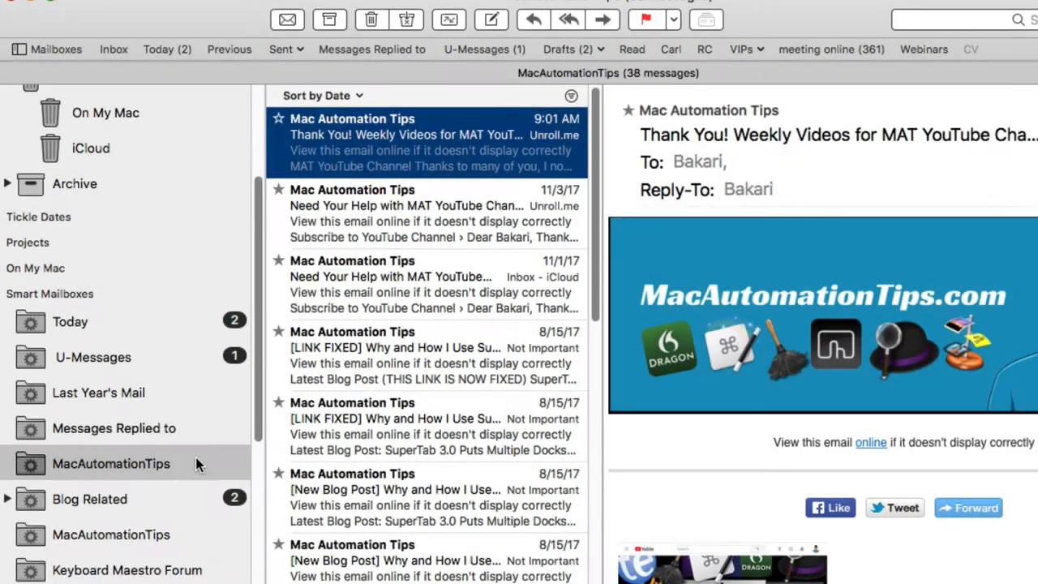
- Bring up the MacAutomationTips smart mailbox's From contains condition
right_click(111, 463)
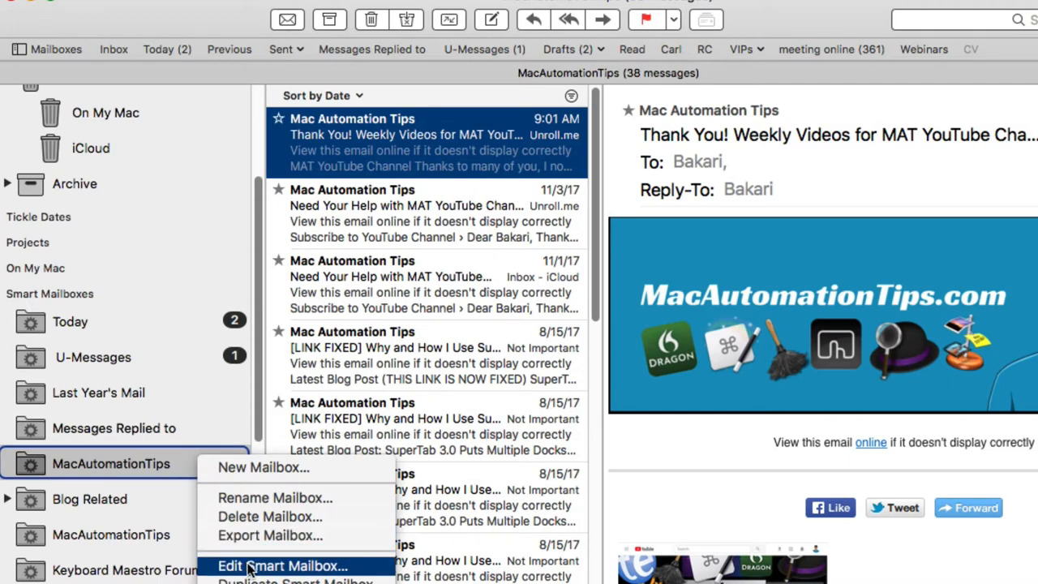
click(283, 565)
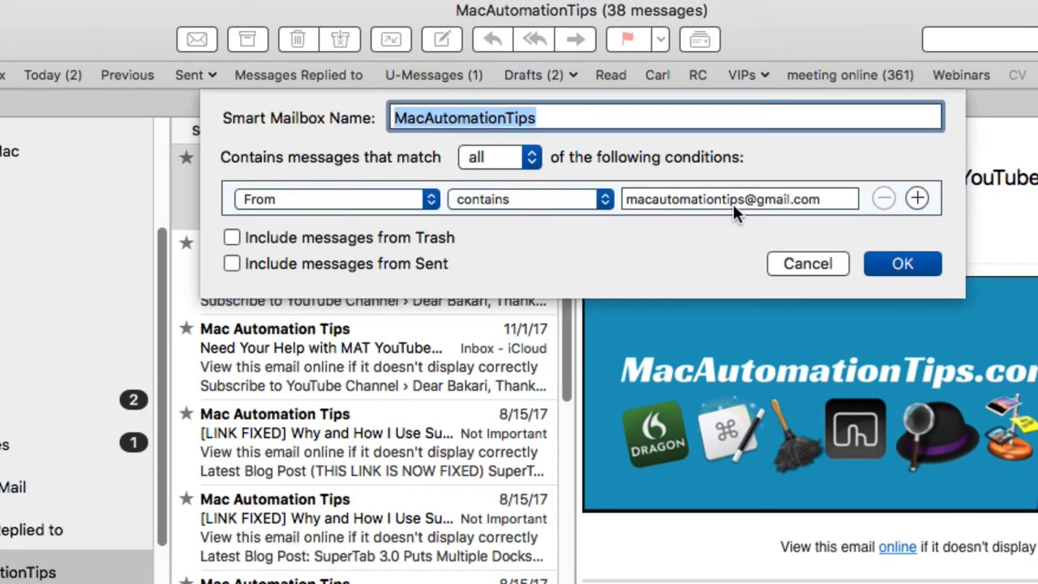
mouse_move(397, 219)
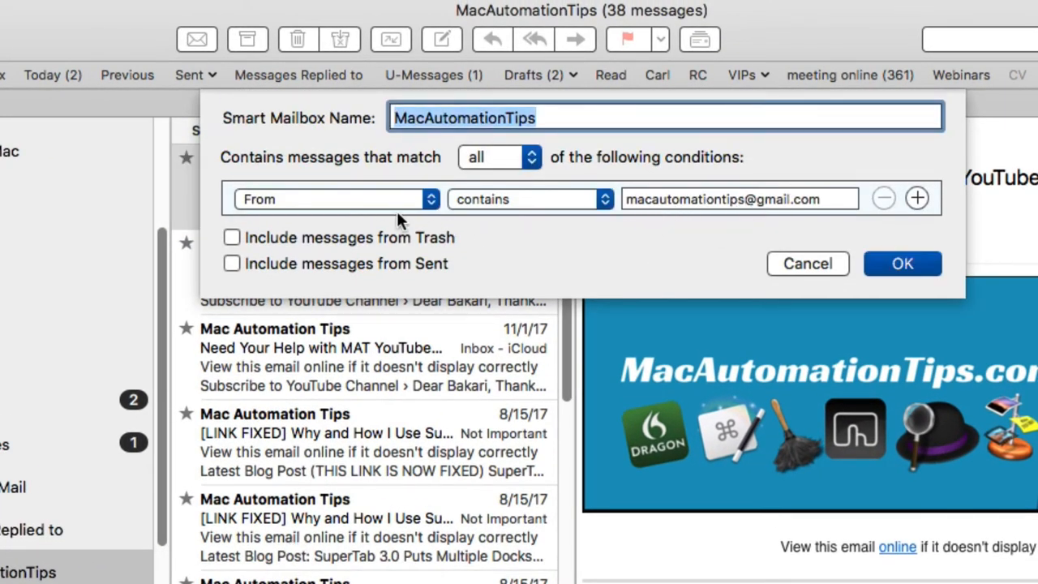
mouse_move(714, 231)
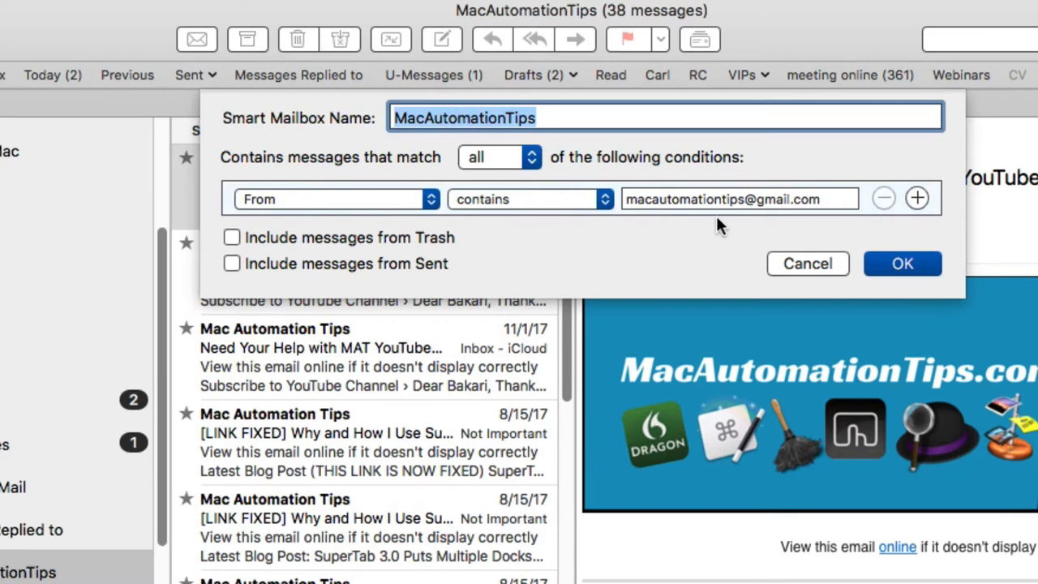
mouse_move(835, 258)
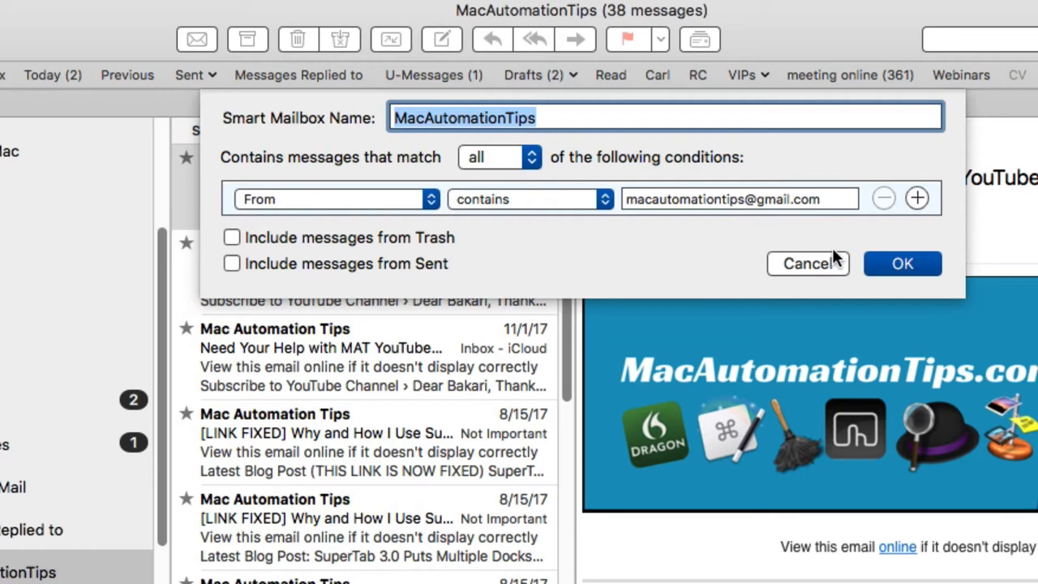
mouse_move(797, 261)
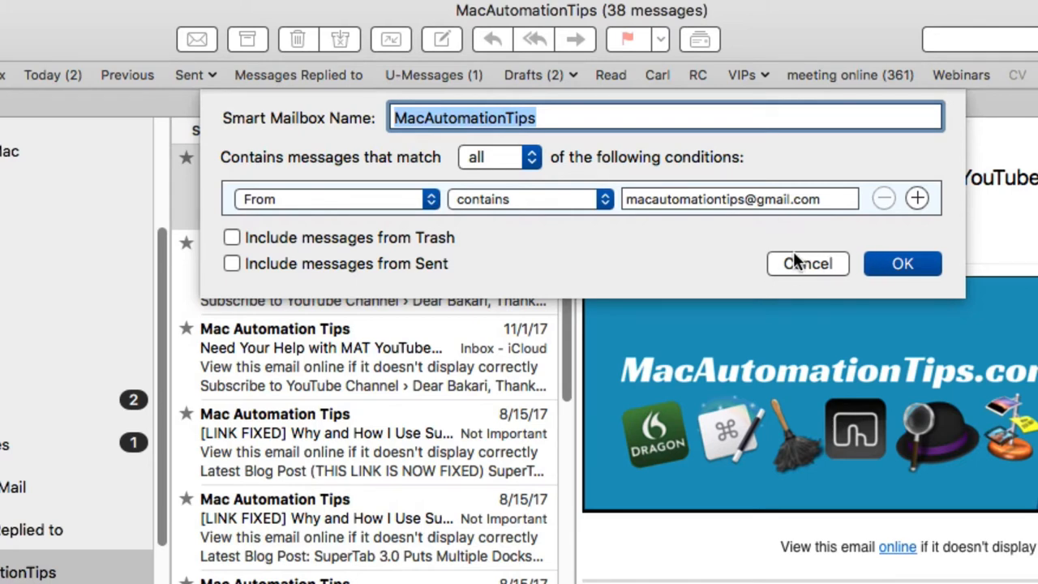
mouse_move(736, 225)
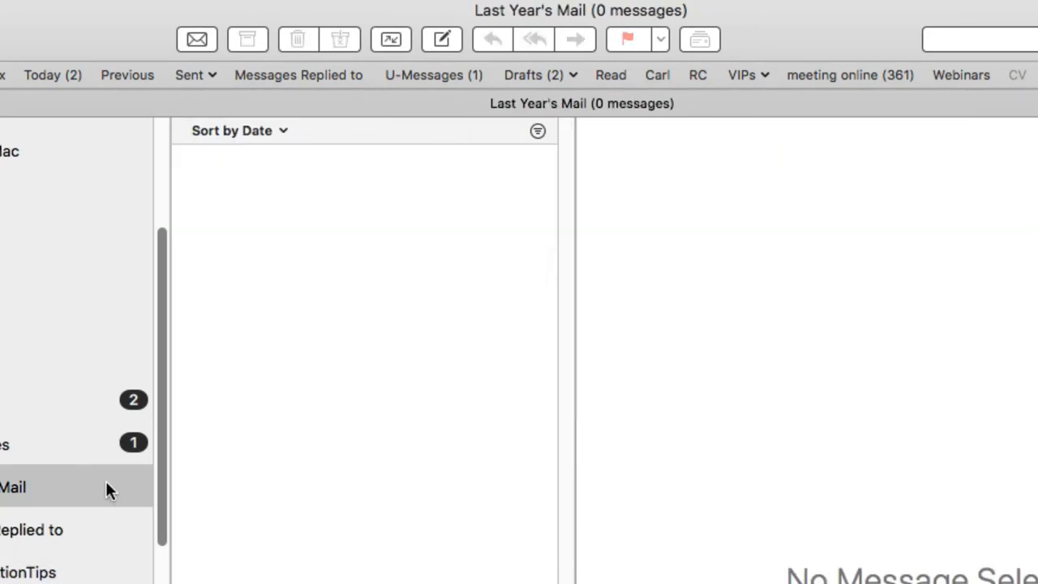
mouse_move(76, 492)
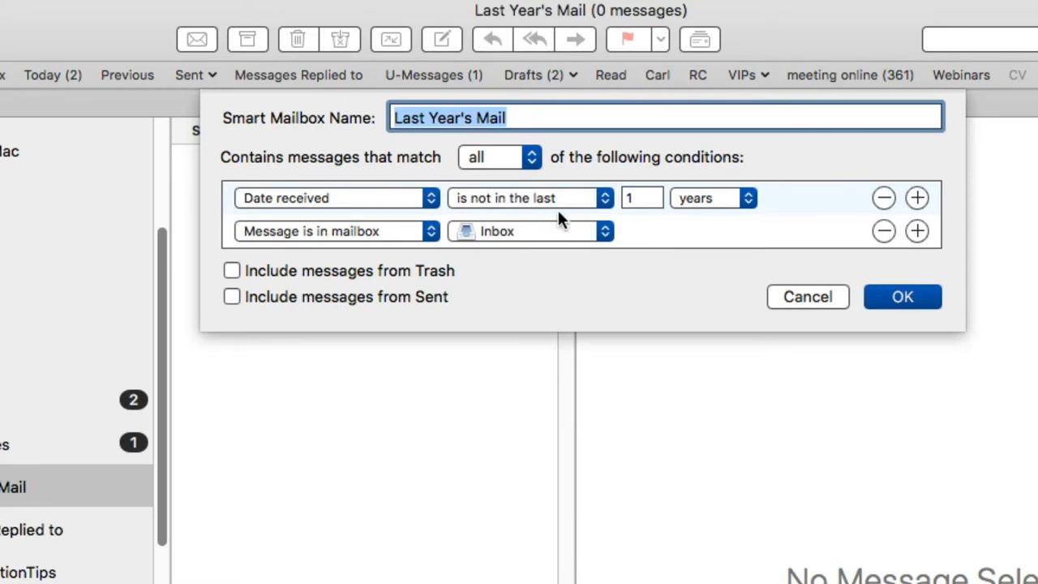
mouse_move(583, 250)
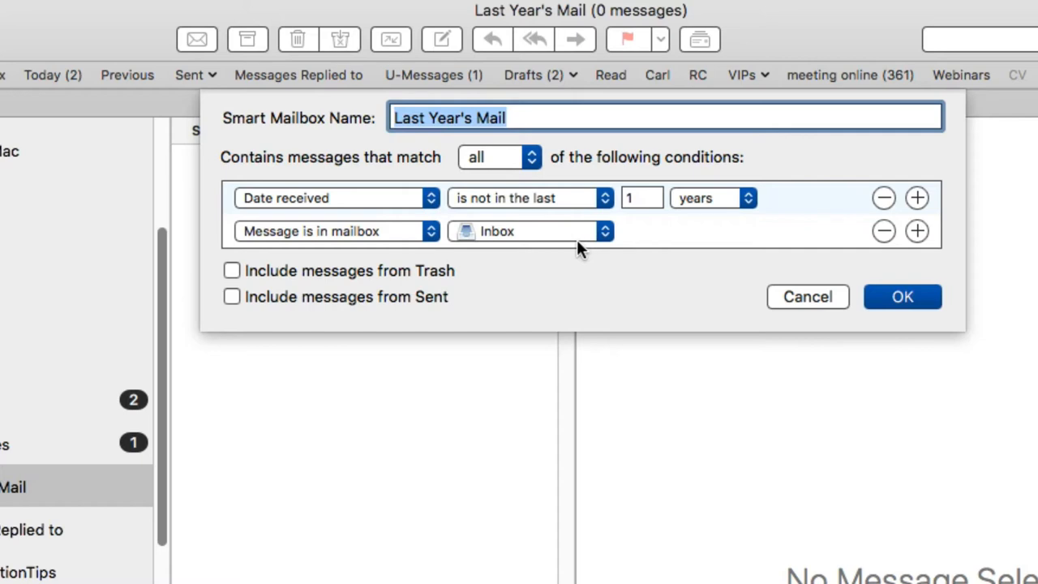
mouse_move(503, 243)
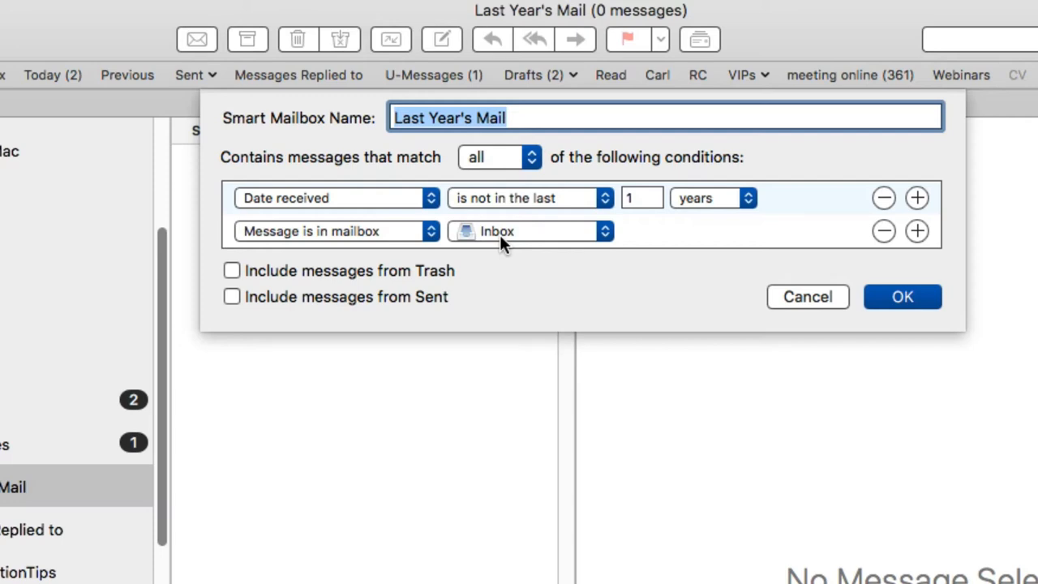
mouse_move(806, 294)
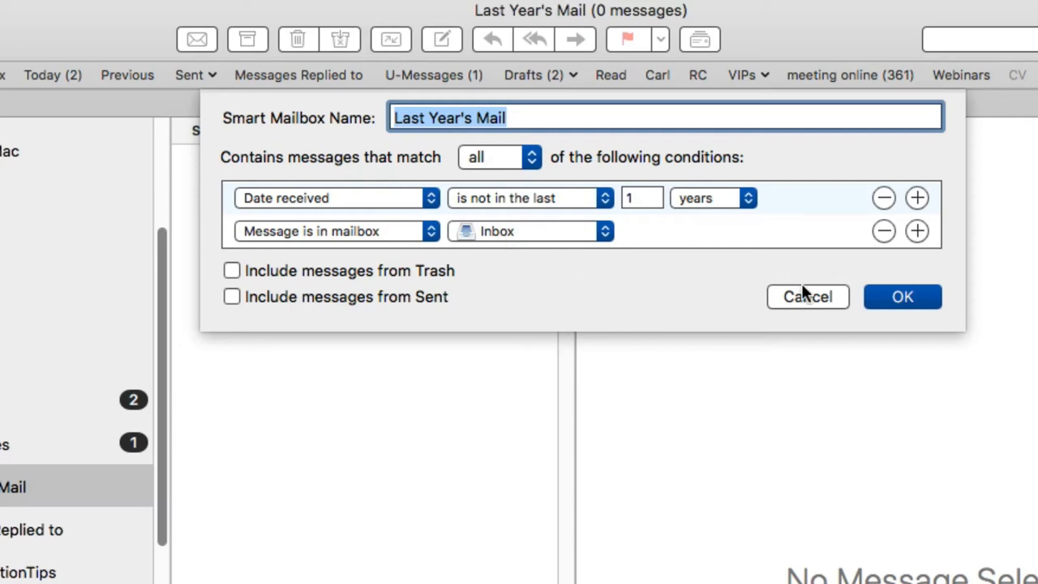
mouse_move(821, 303)
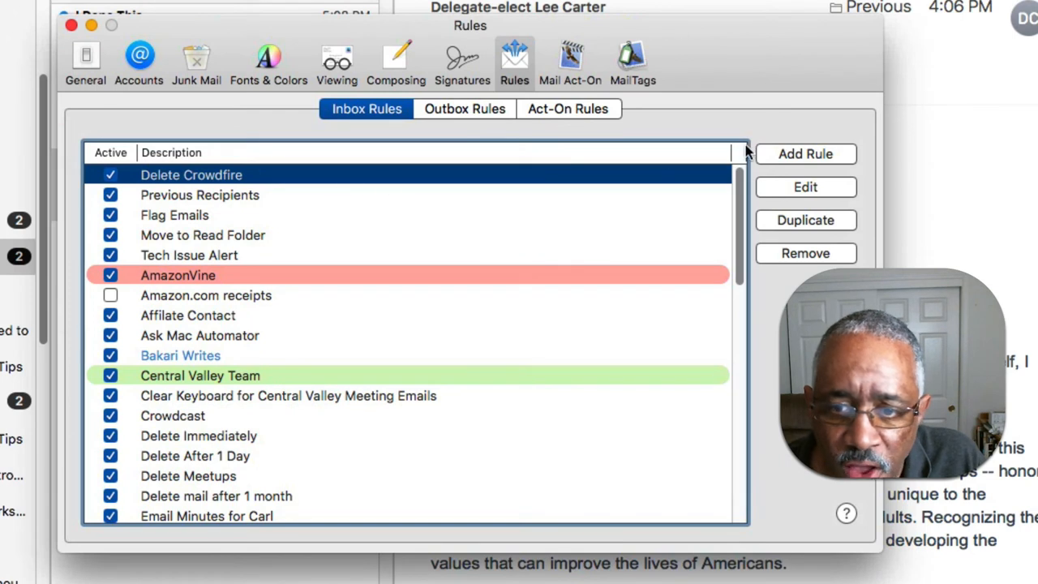
mouse_move(798, 168)
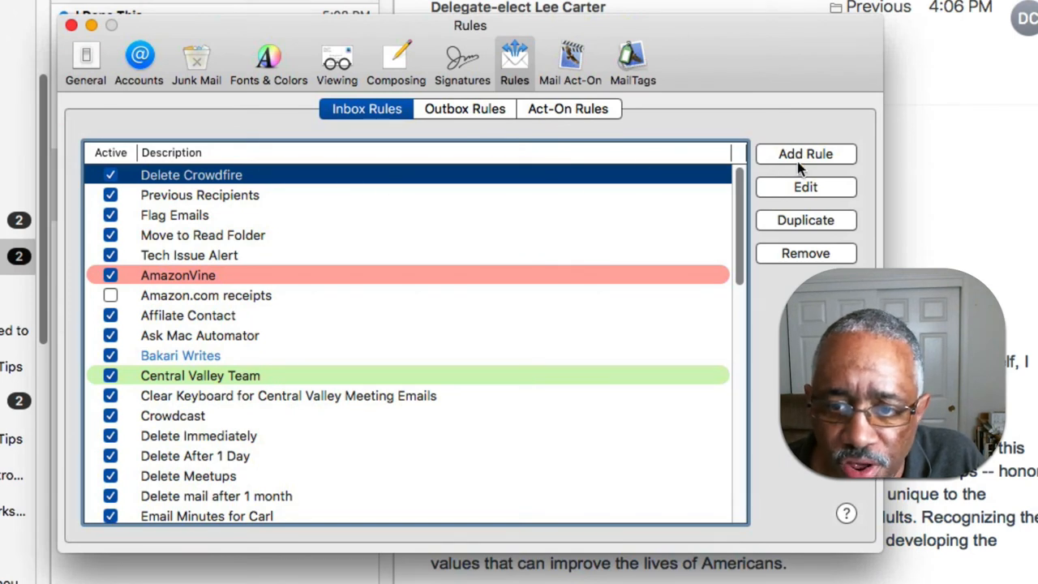
- Review and close the Delete Crowdfire rule, then bring up the Previous Recipients rule's settings
click(804, 187)
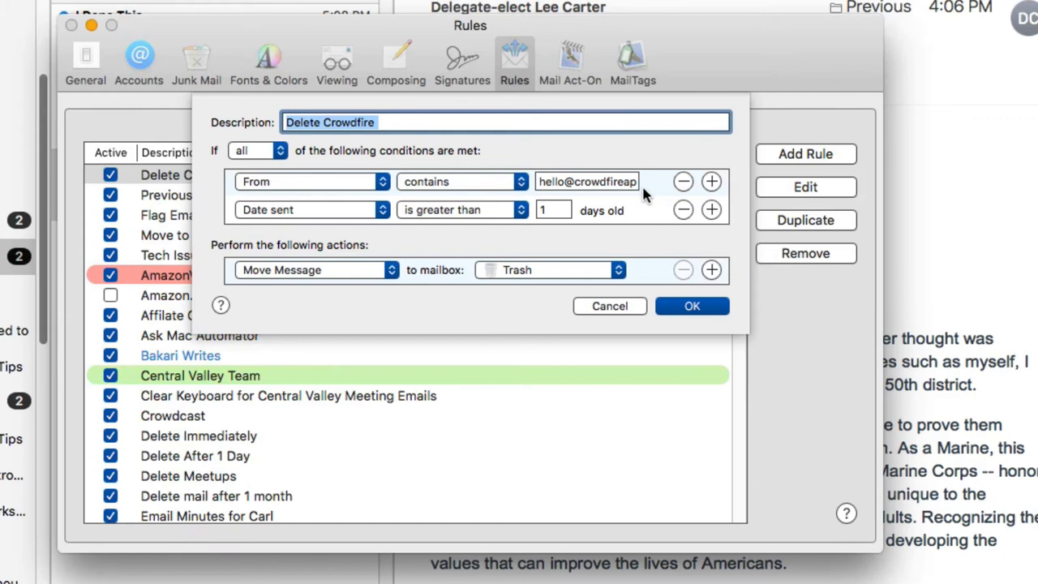
mouse_move(661, 199)
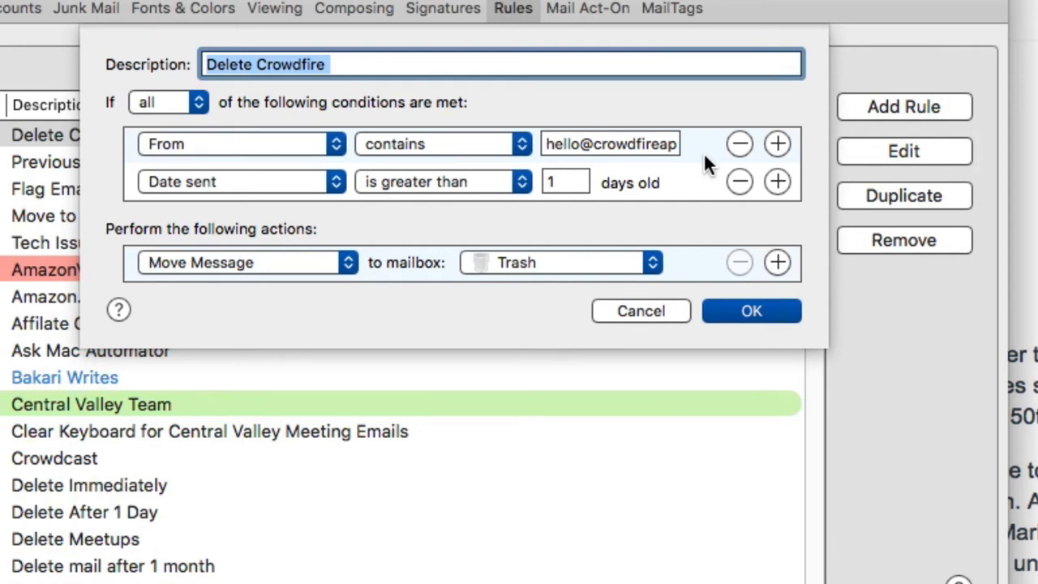
mouse_move(680, 190)
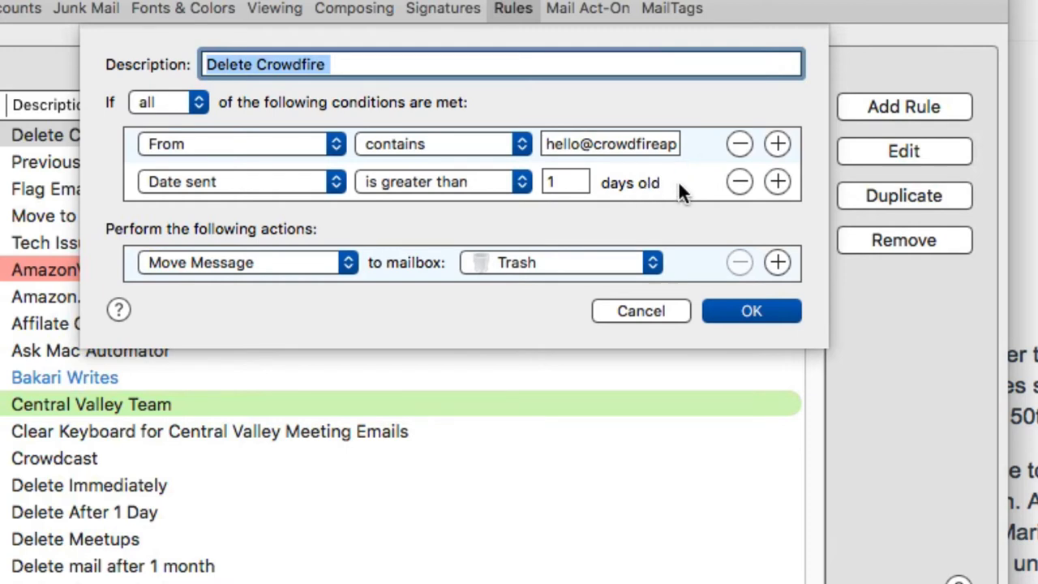
mouse_move(604, 268)
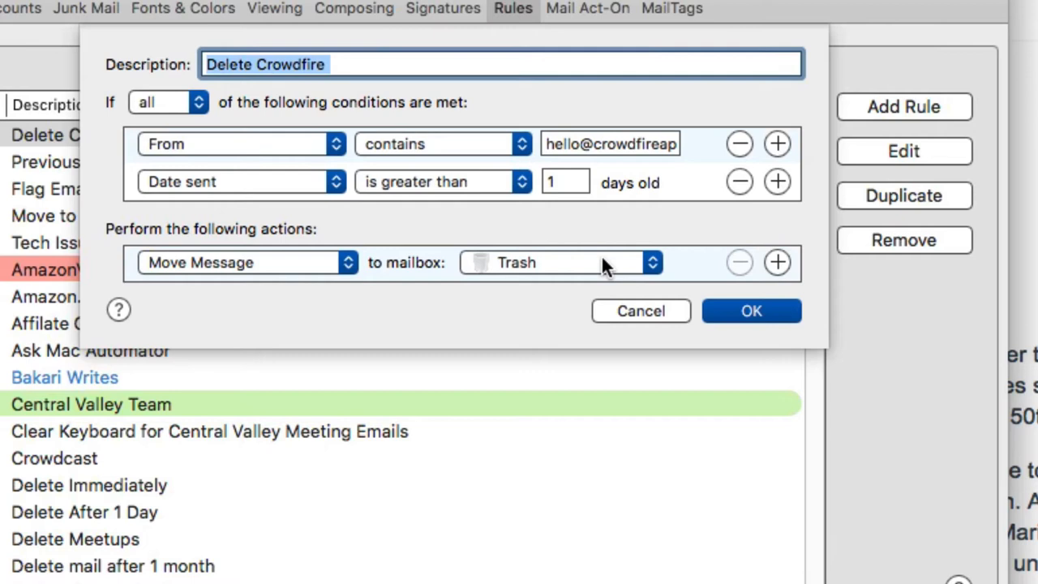
mouse_move(724, 268)
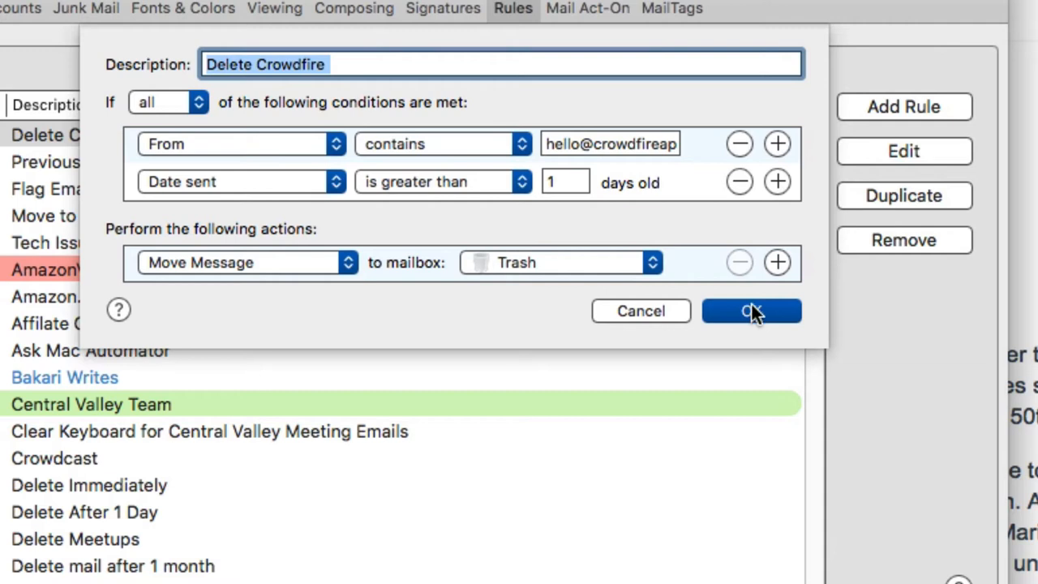
mouse_move(707, 235)
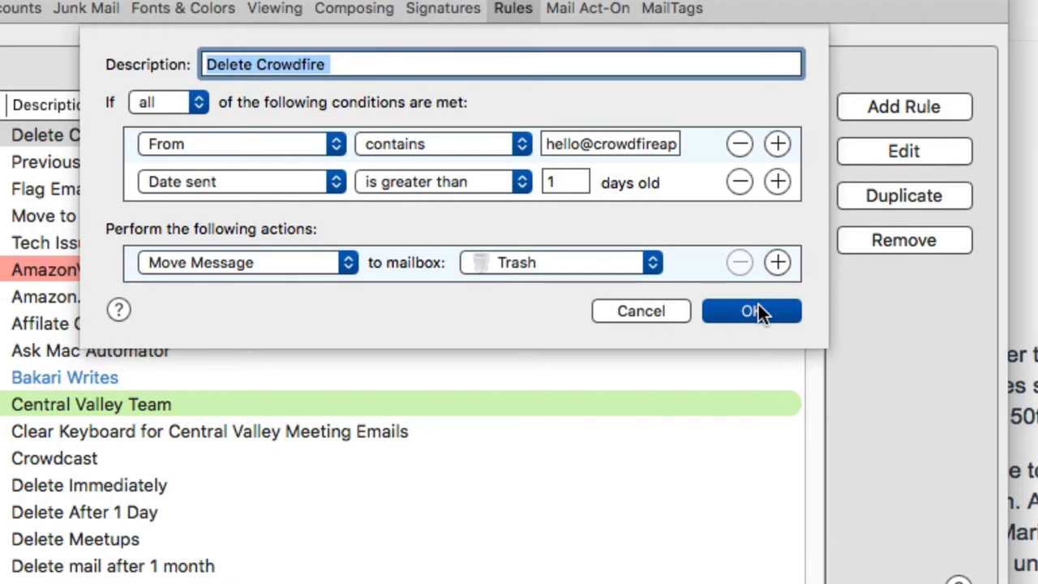
click(751, 311)
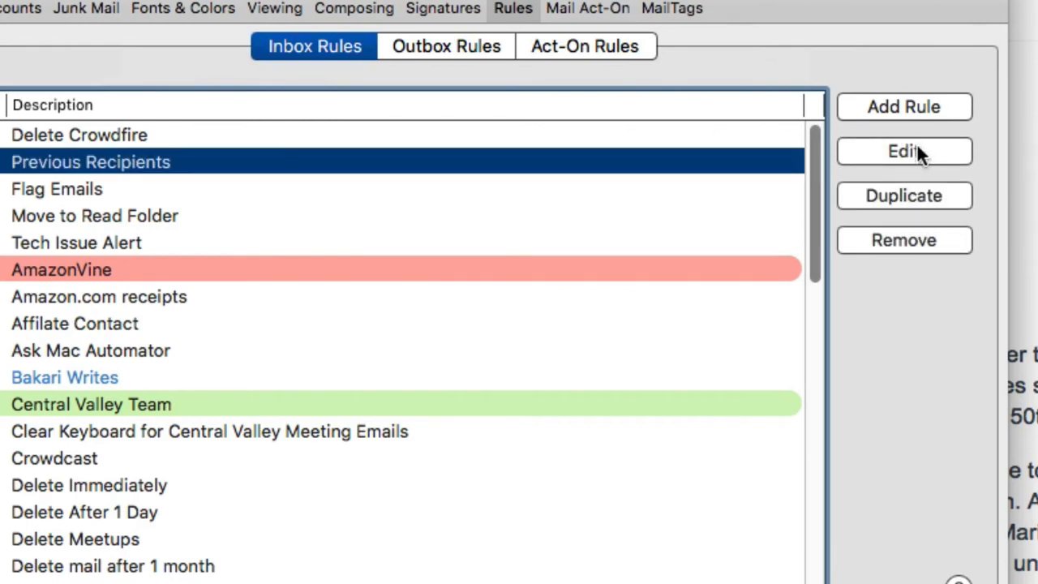
click(903, 150)
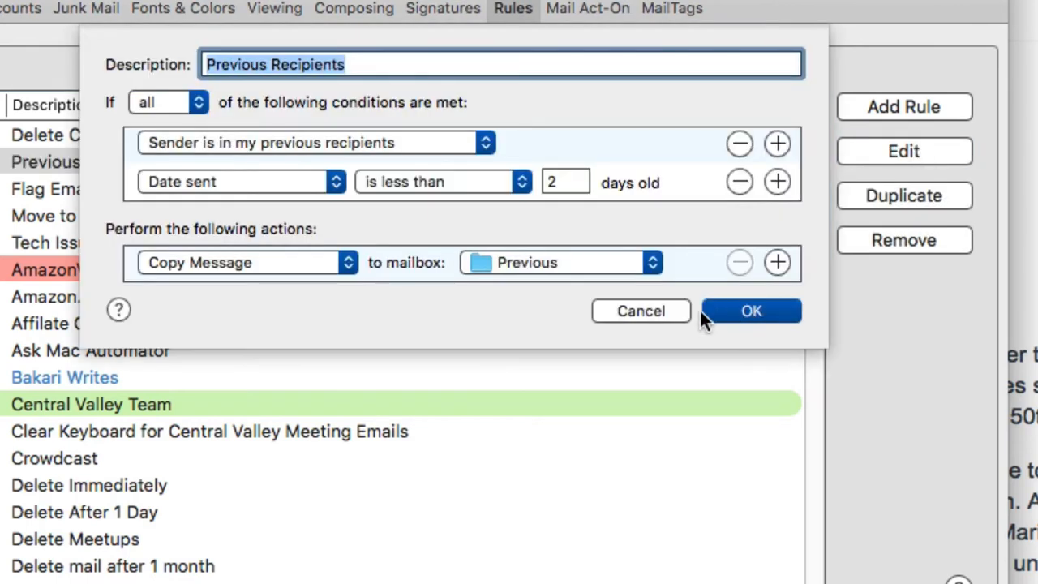
mouse_move(701, 336)
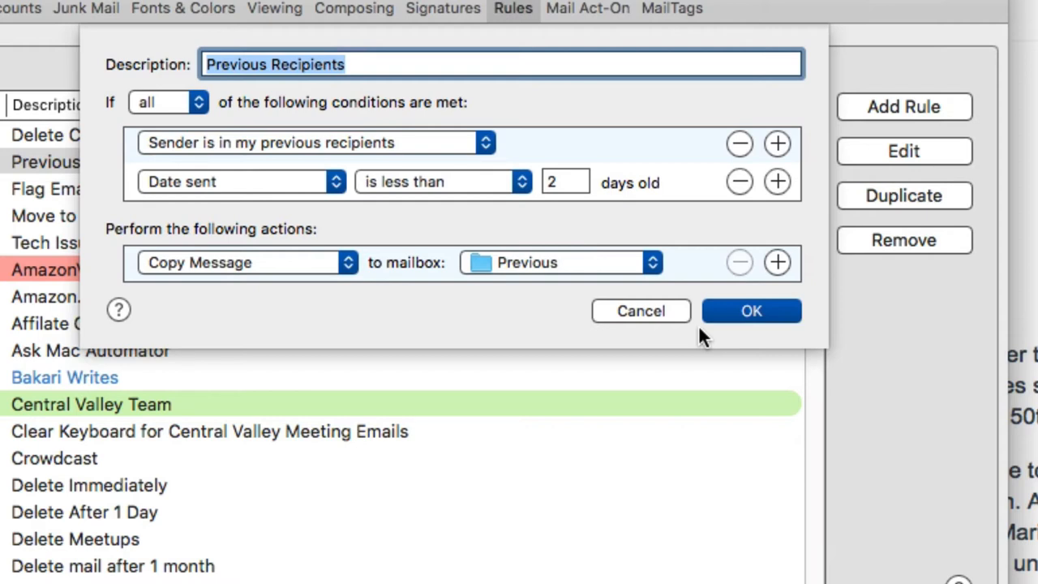
mouse_move(394, 126)
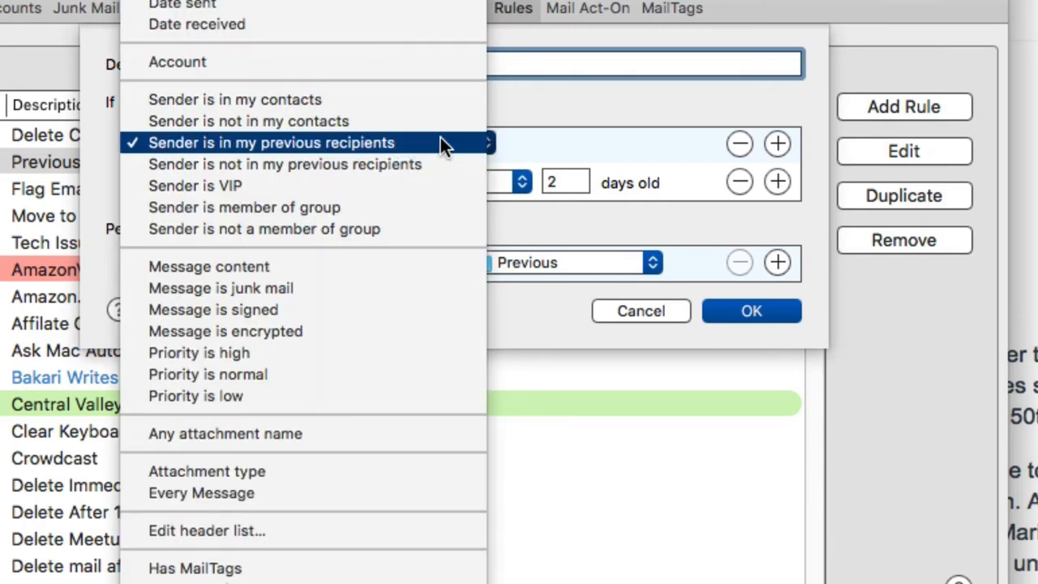
mouse_move(523, 143)
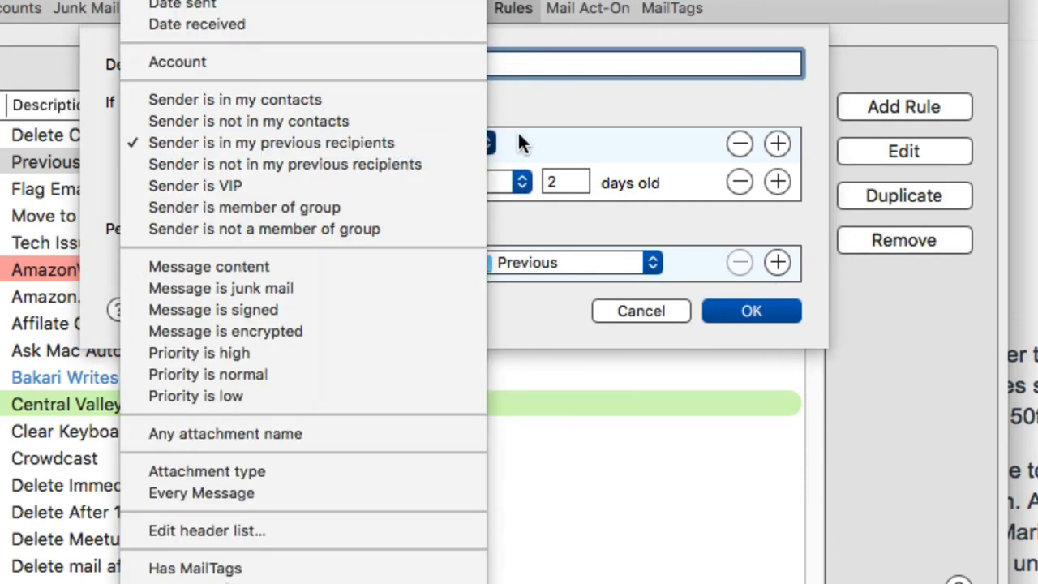
- Dismiss the condition type list and cancel the Previous Recipients rule, leaving it unchanged
click(270, 141)
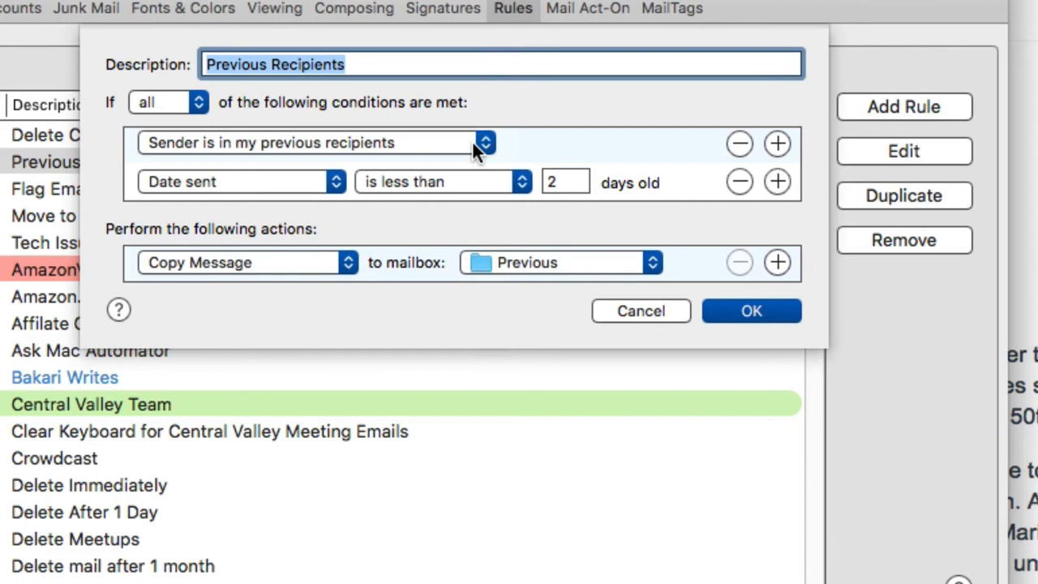
mouse_move(261, 182)
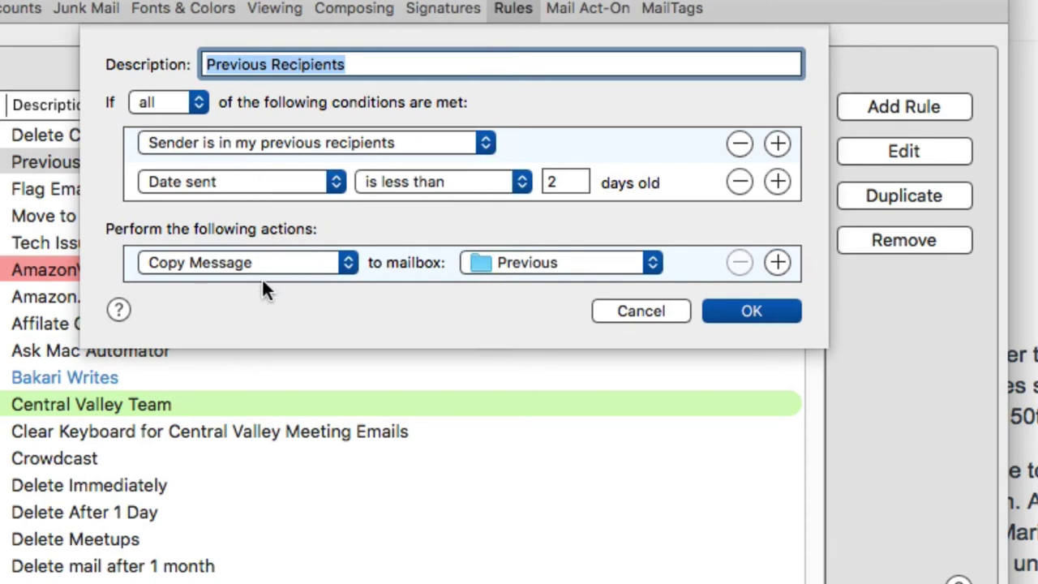
mouse_move(571, 281)
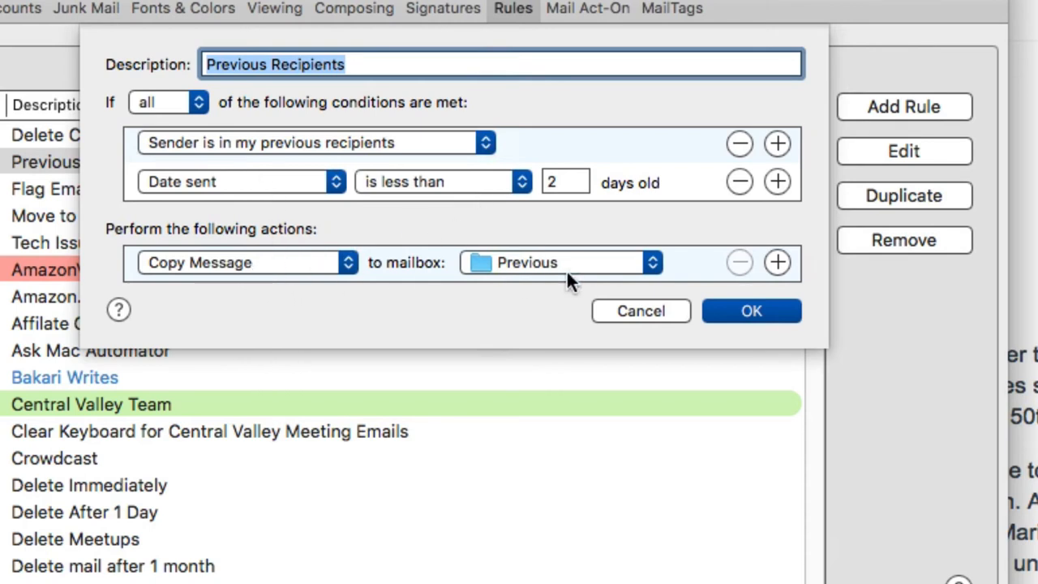
mouse_move(552, 271)
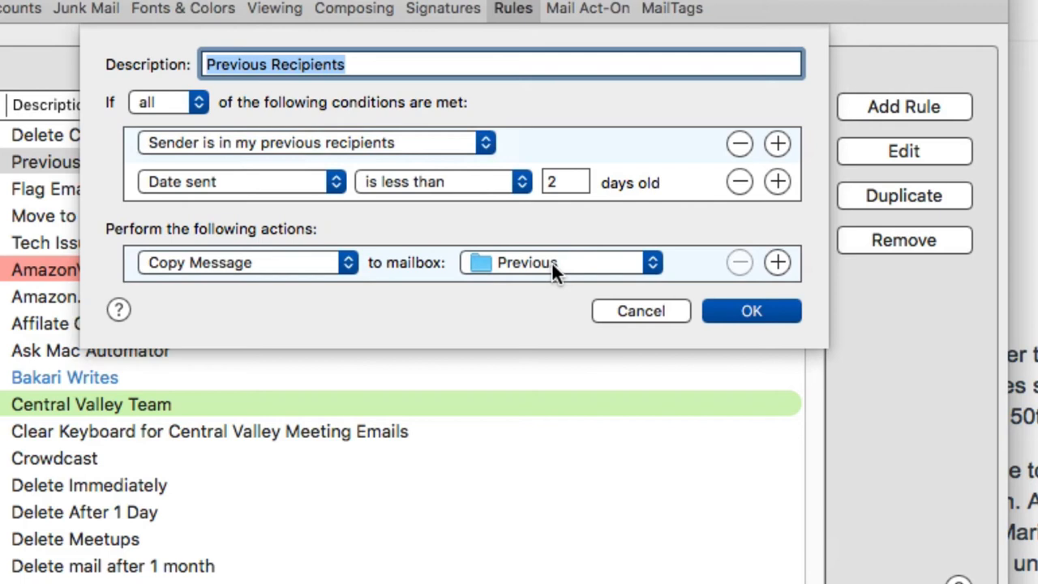
mouse_move(659, 316)
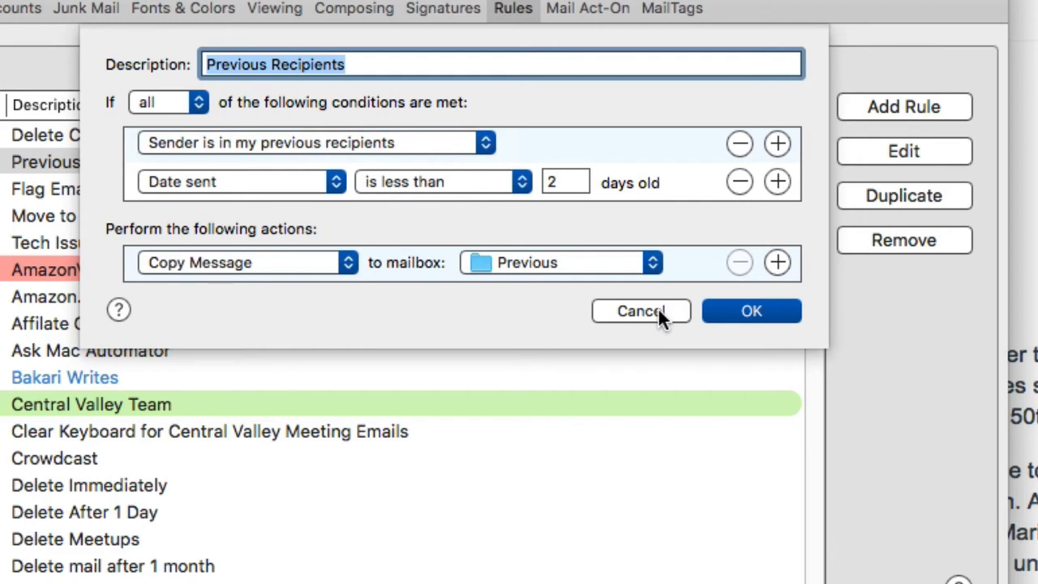
click(641, 310)
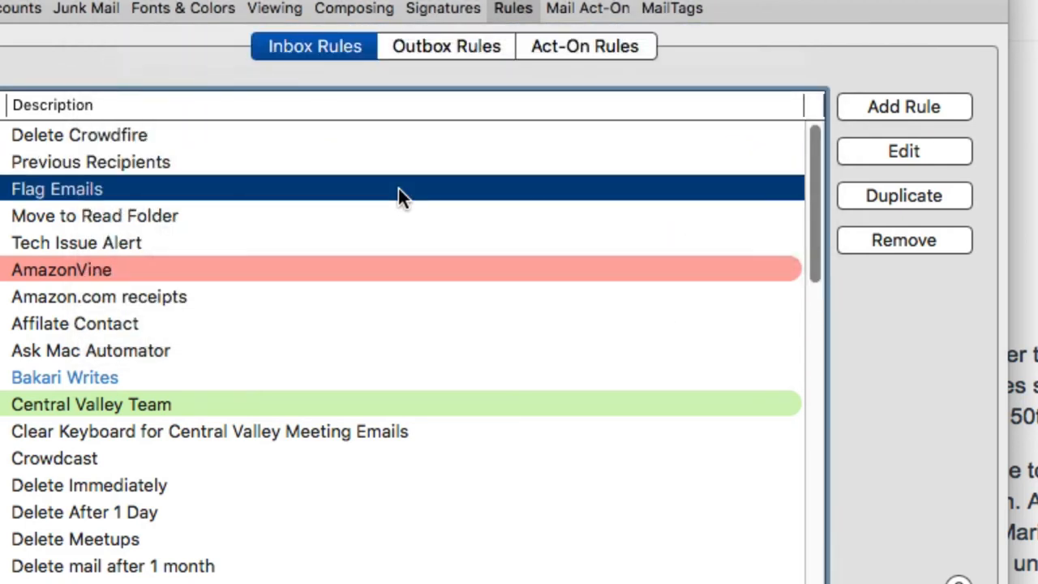
click(903, 151)
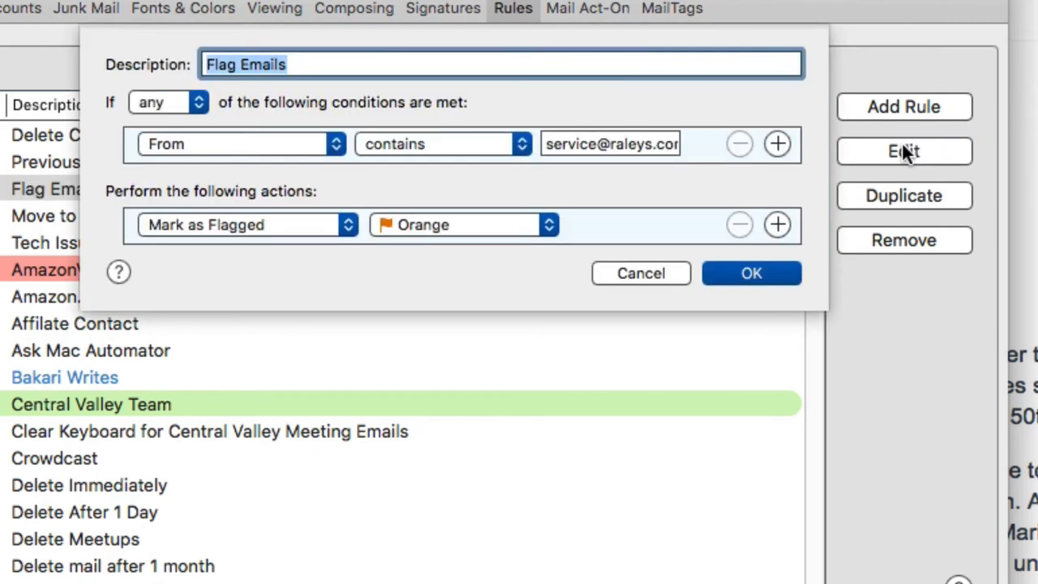
mouse_move(698, 186)
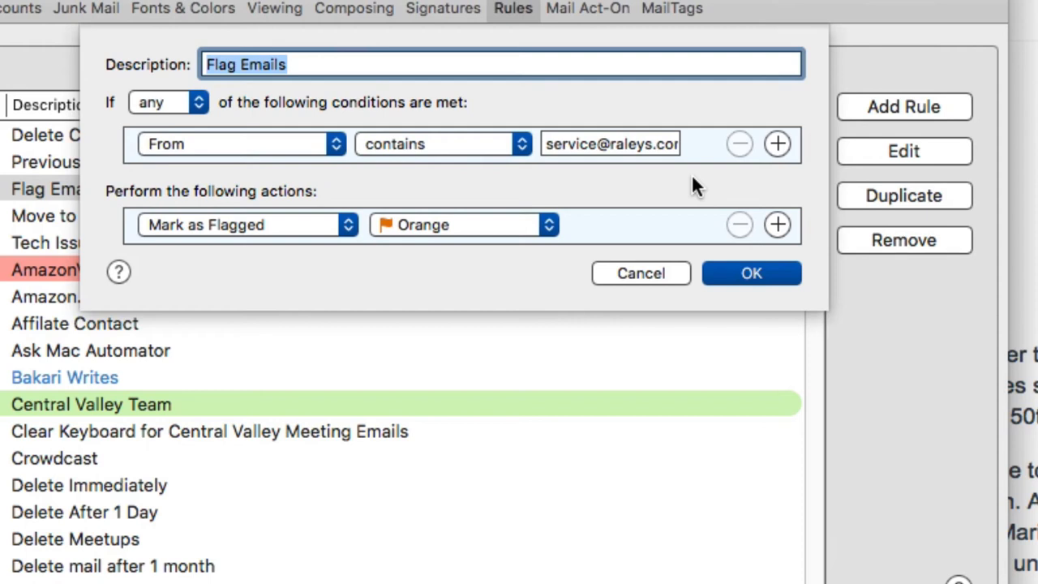
mouse_move(831, 114)
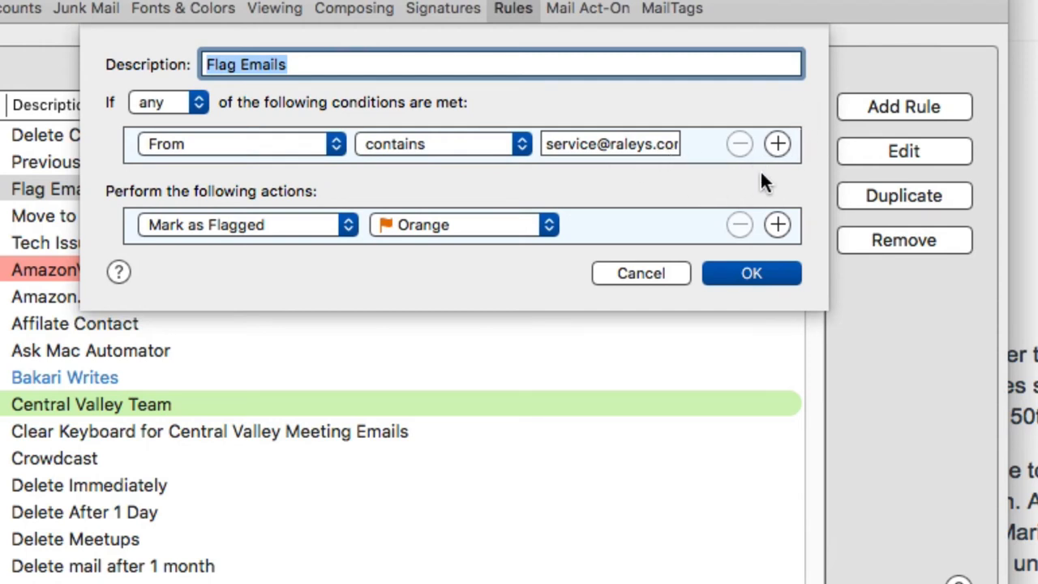
mouse_move(744, 181)
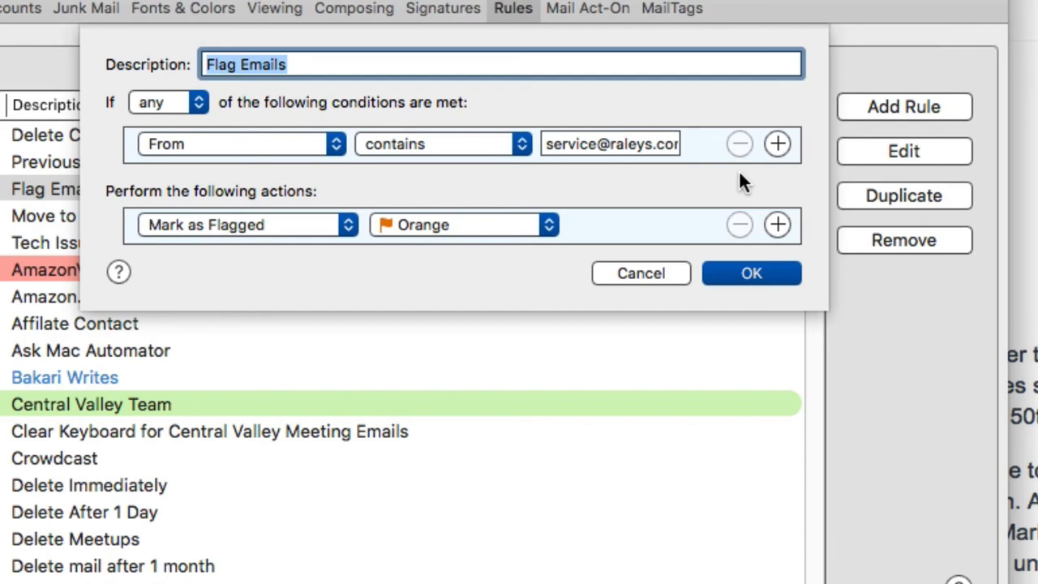
mouse_move(680, 203)
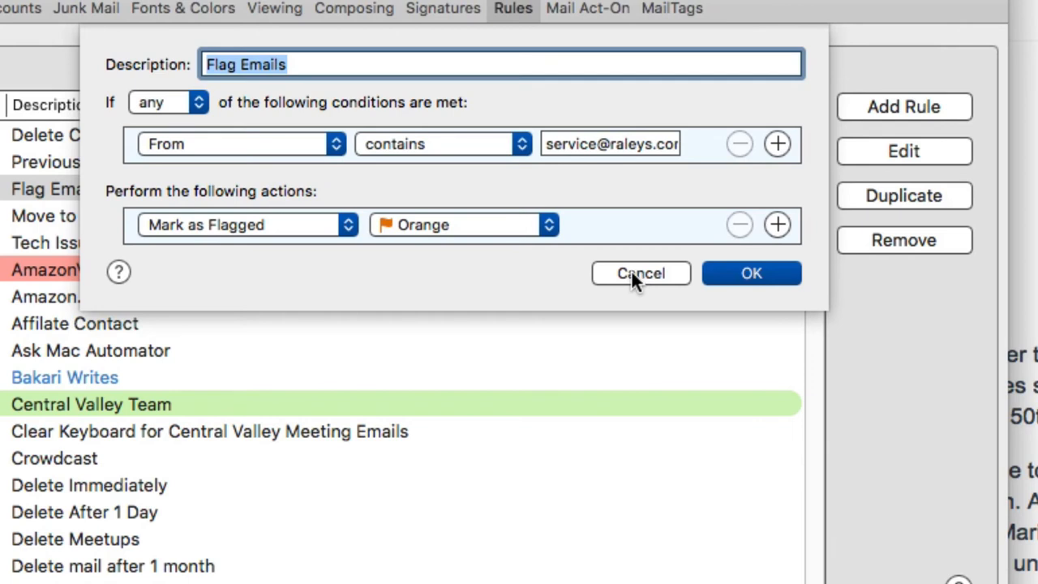
mouse_move(467, 227)
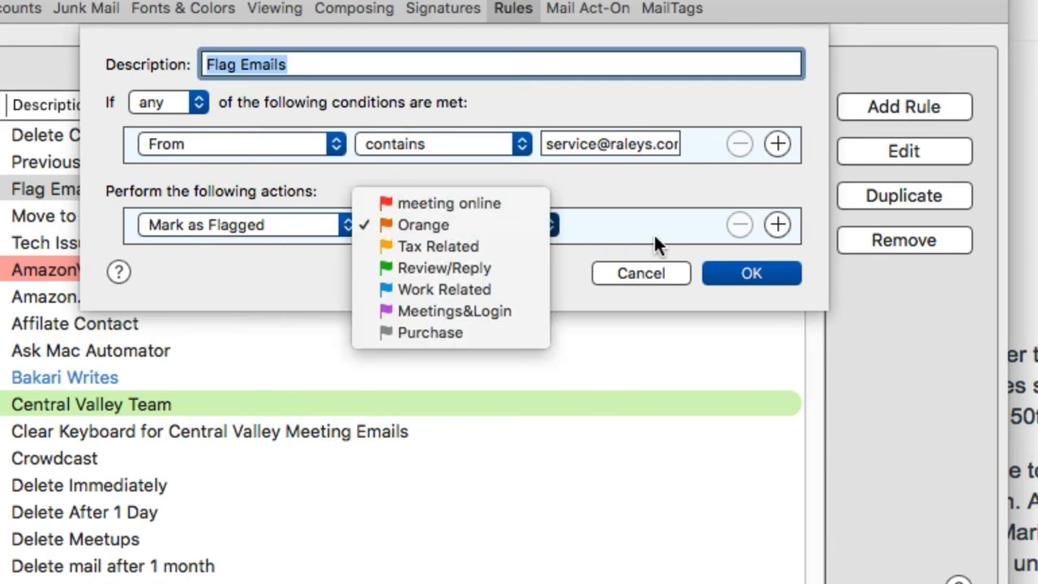
click(421, 225)
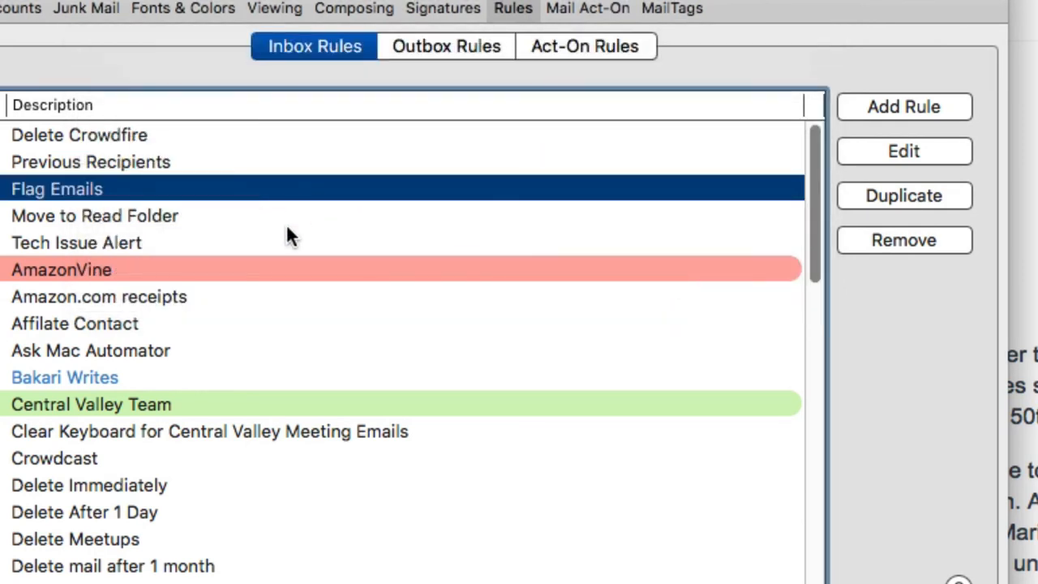
click(94, 216)
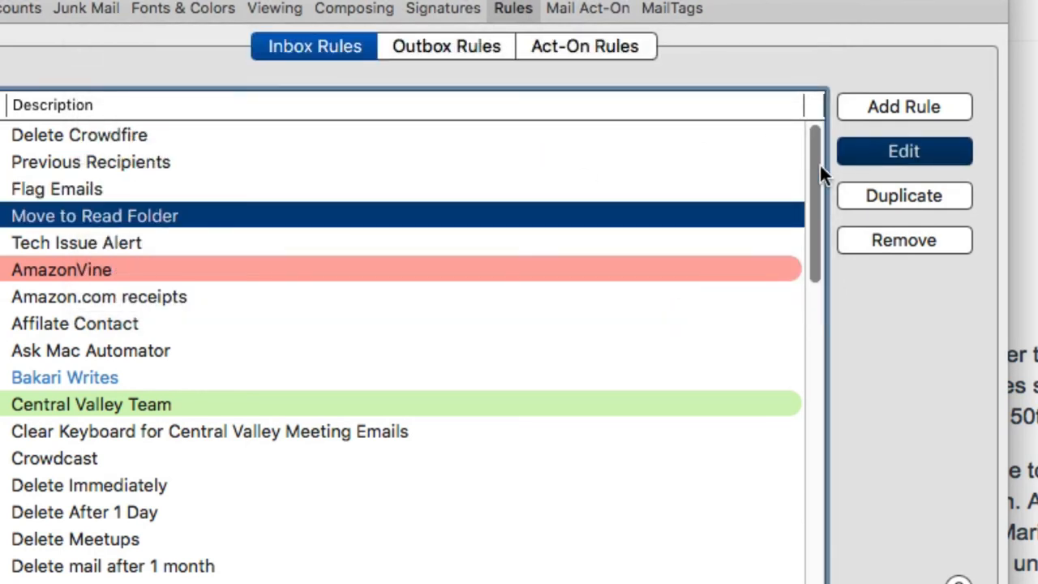
click(903, 150)
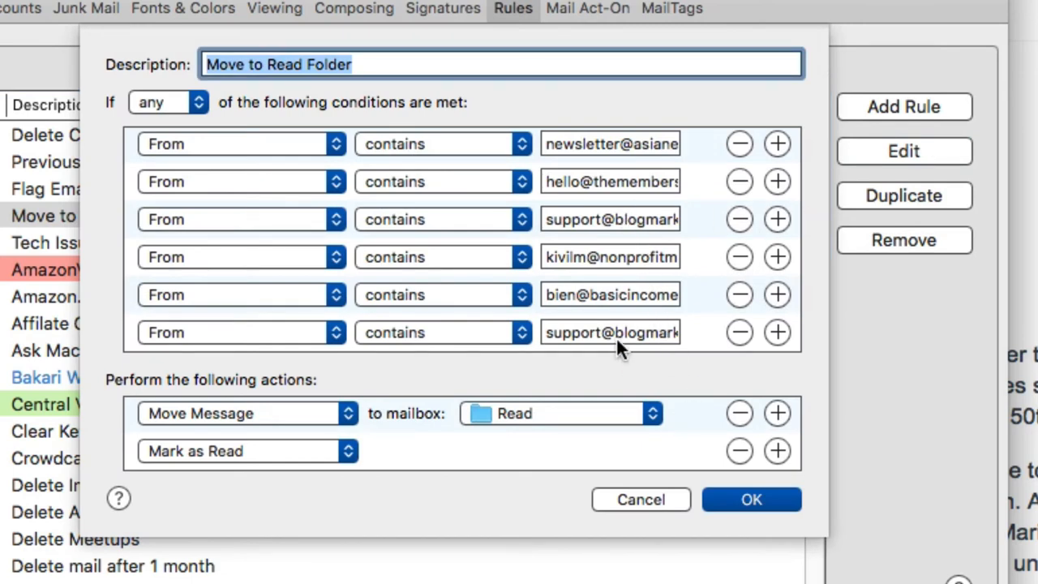
mouse_move(444, 360)
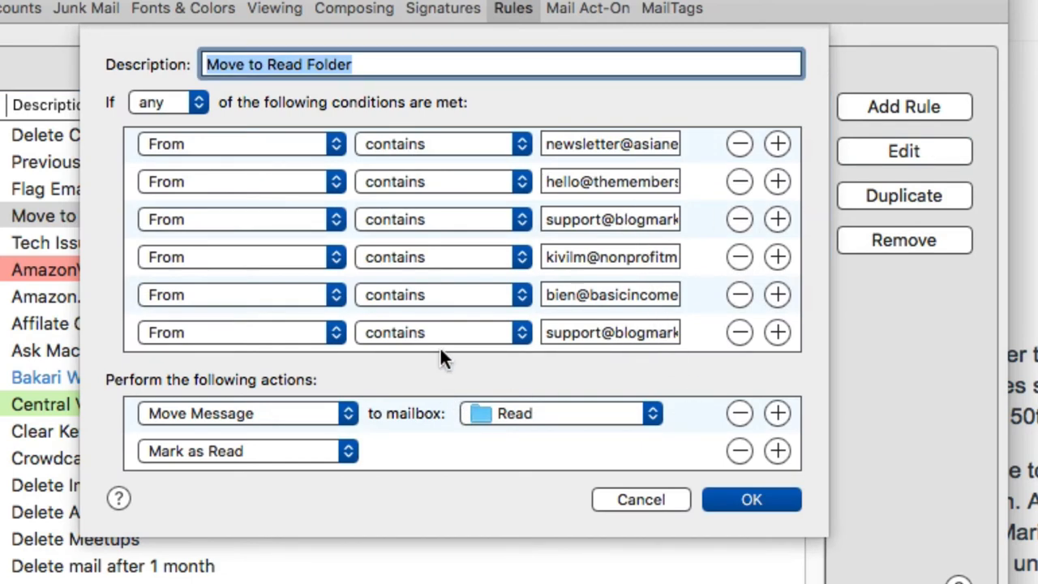
mouse_move(555, 413)
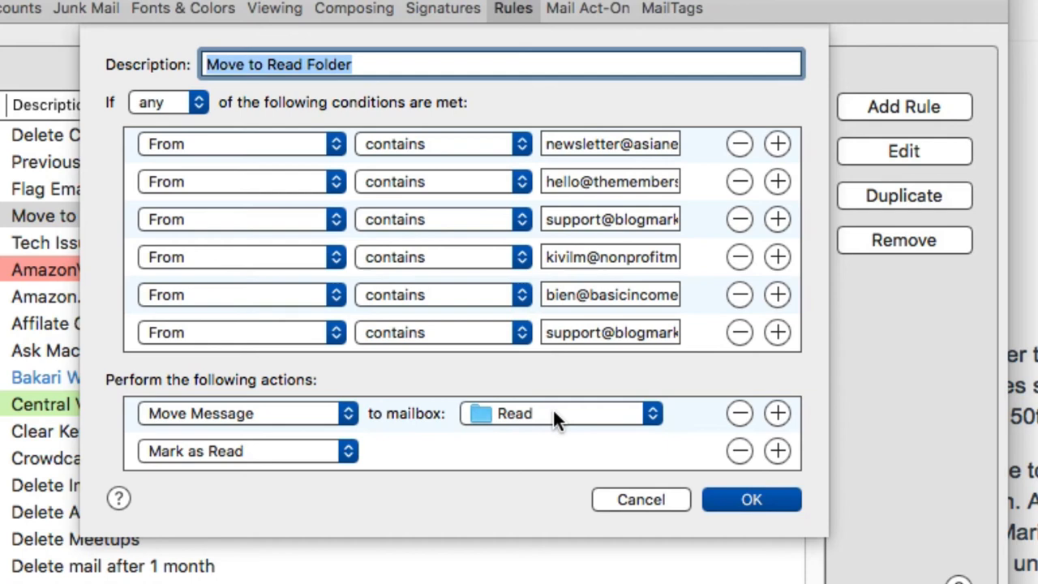
mouse_move(284, 462)
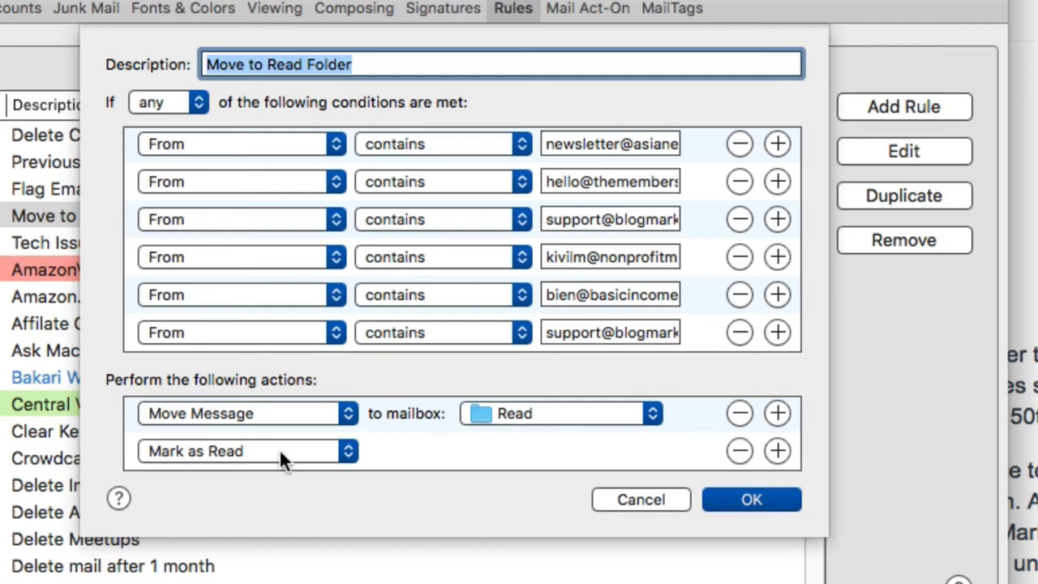
mouse_move(517, 426)
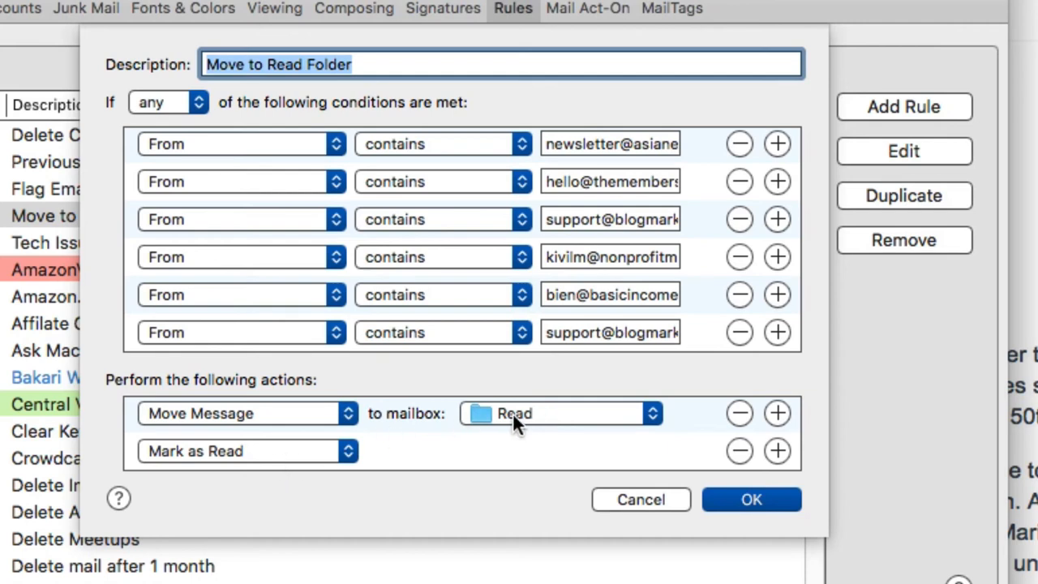
mouse_move(574, 426)
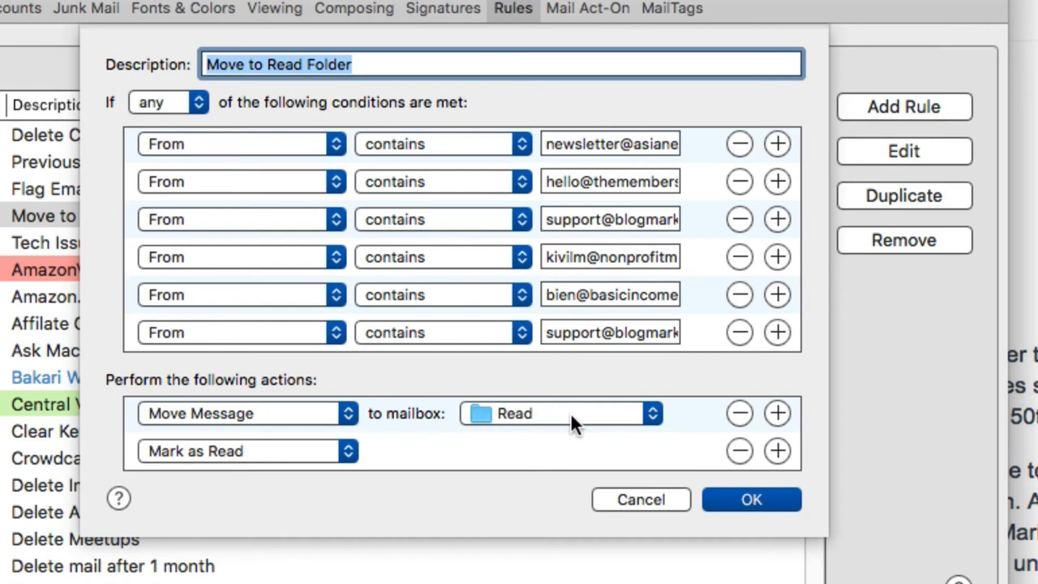
mouse_move(665, 501)
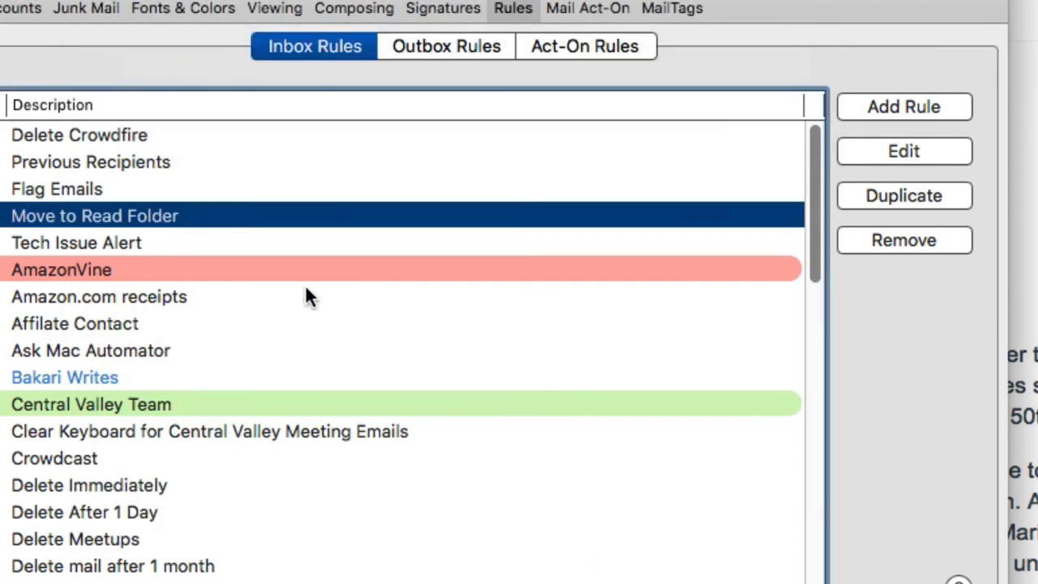
click(77, 242)
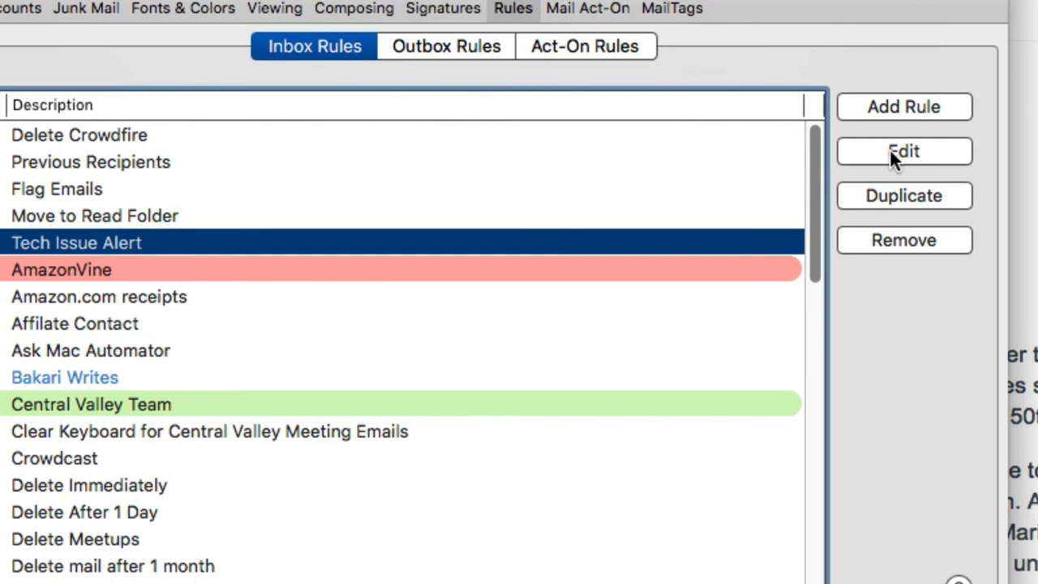
click(903, 151)
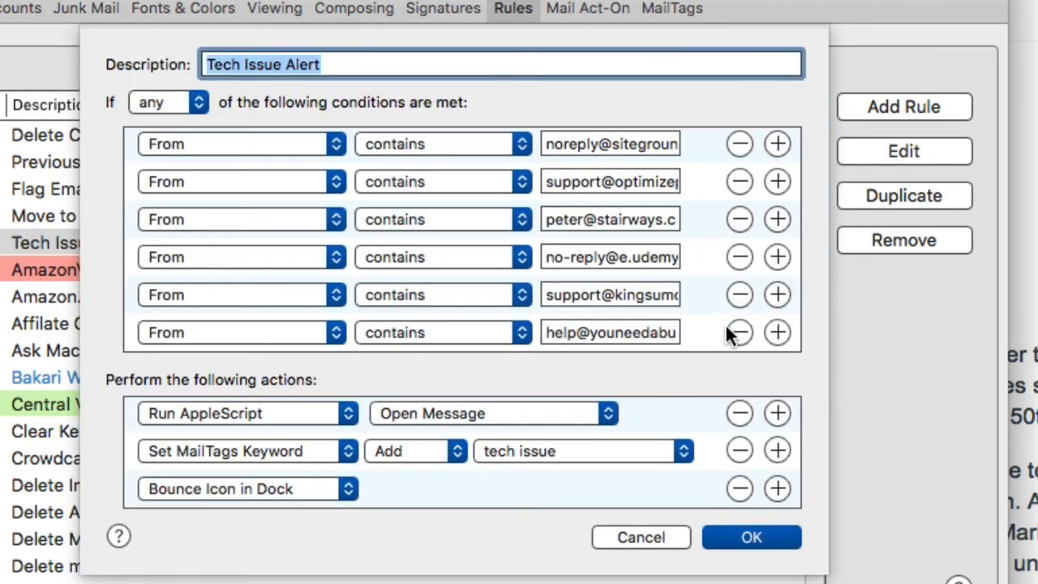
mouse_move(710, 482)
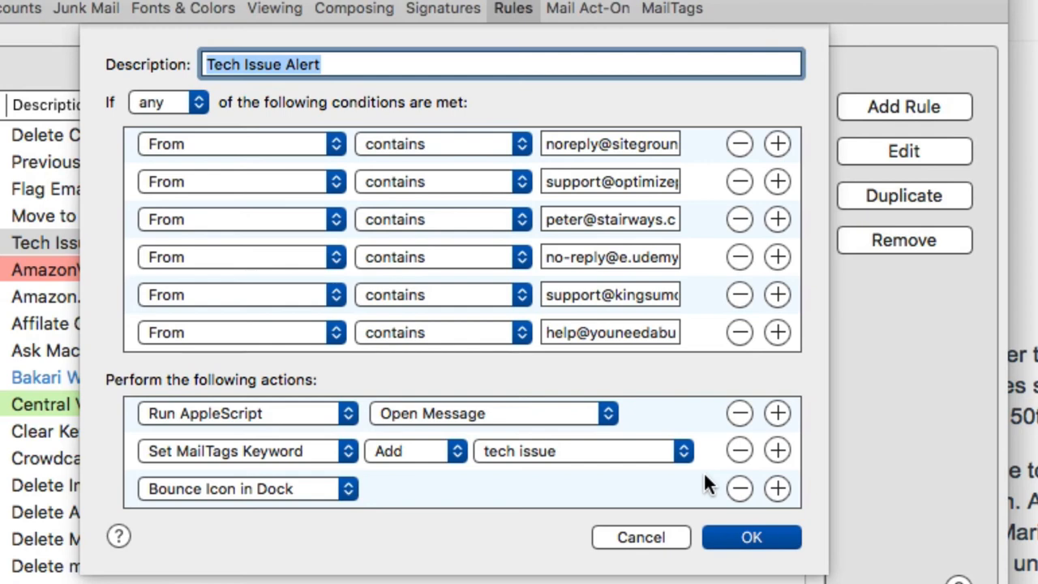
mouse_move(665, 428)
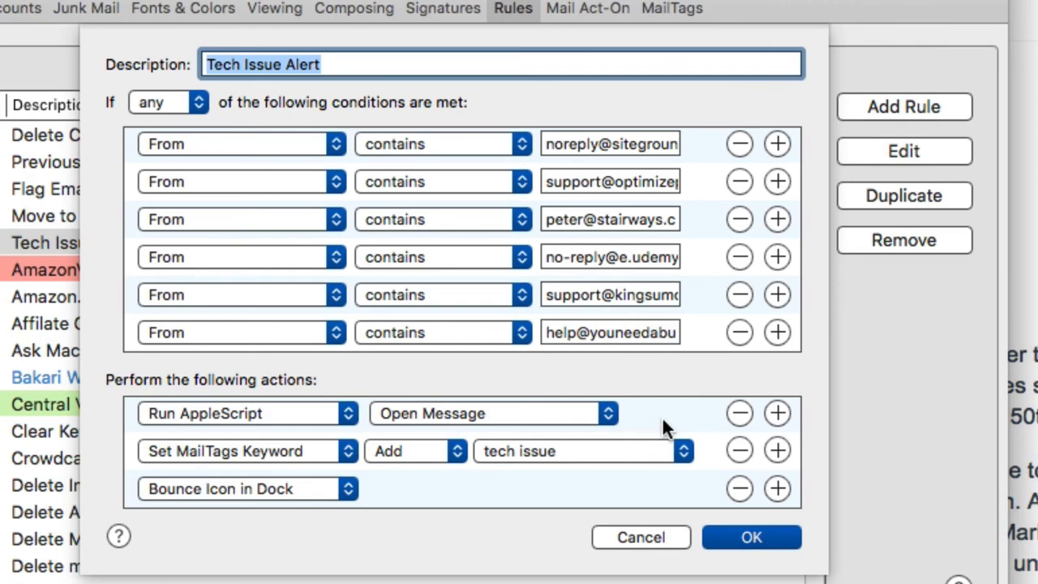
mouse_move(308, 507)
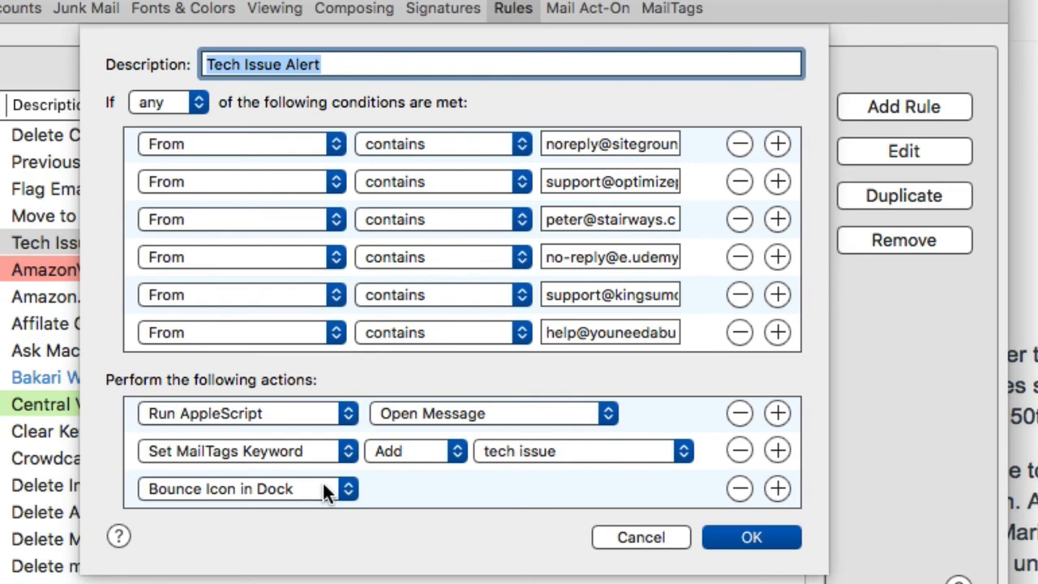
mouse_move(483, 477)
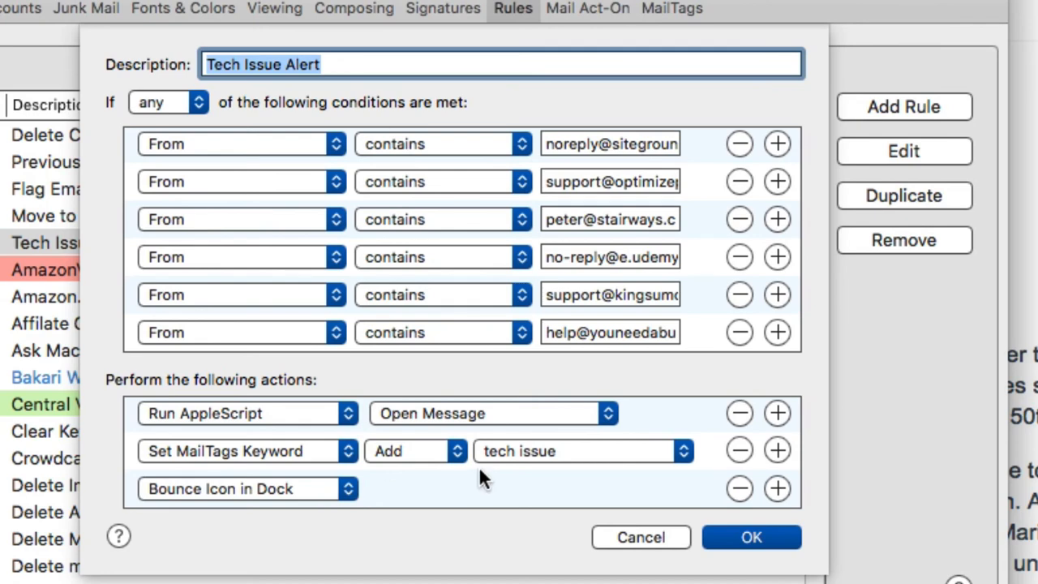
mouse_move(644, 433)
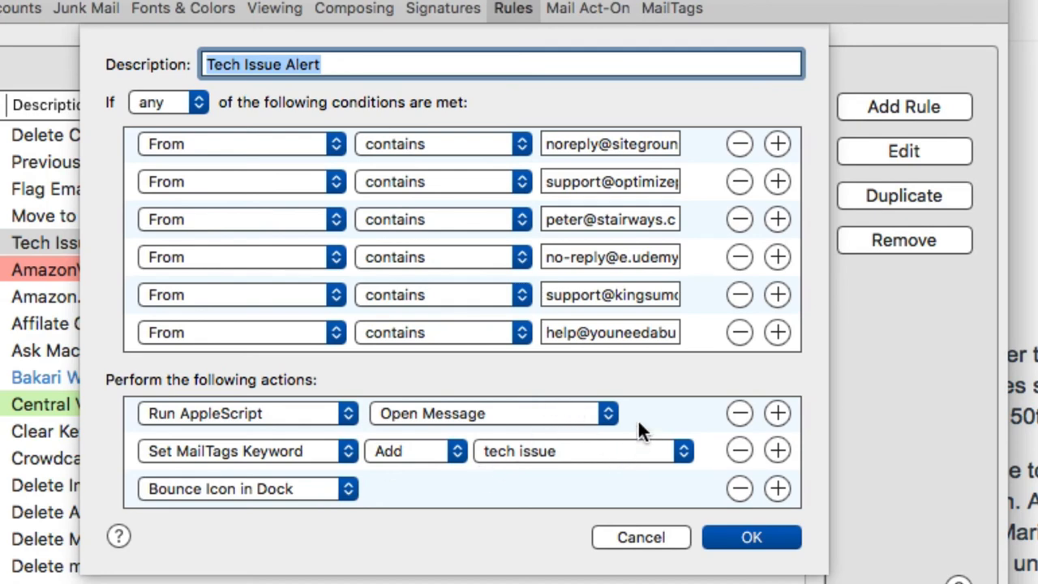
mouse_move(679, 446)
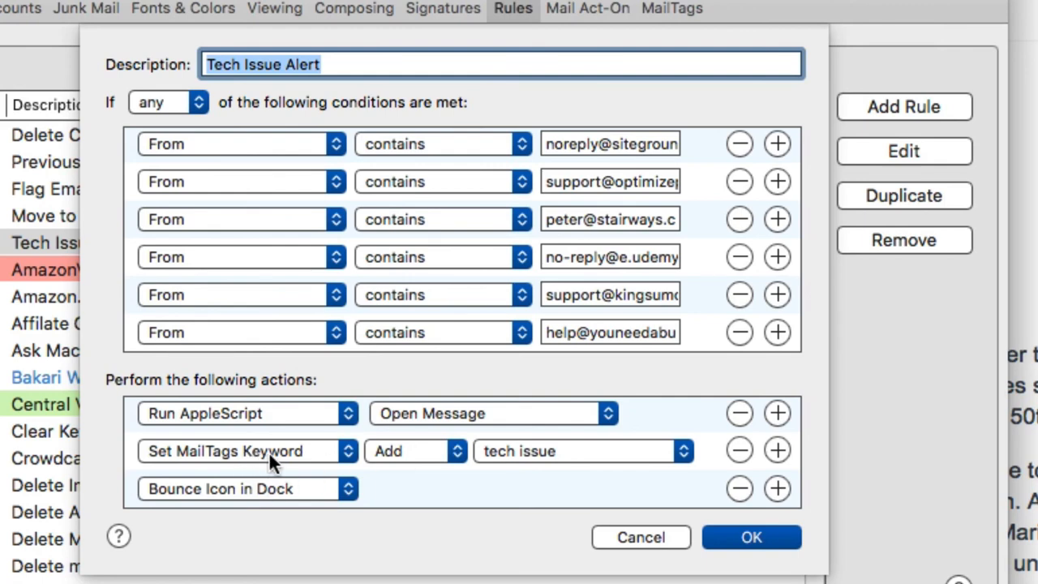
mouse_move(344, 462)
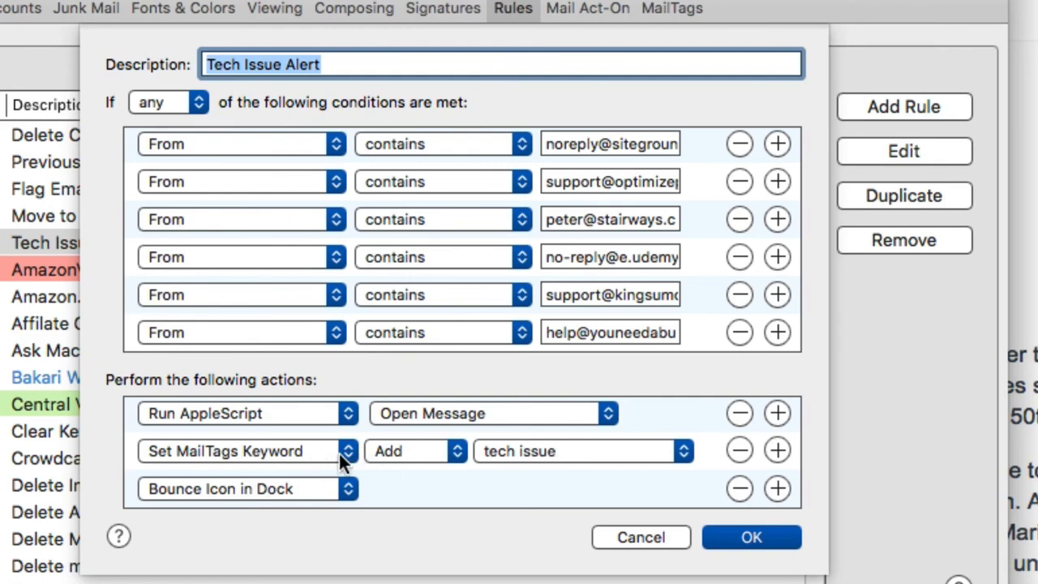
mouse_move(438, 458)
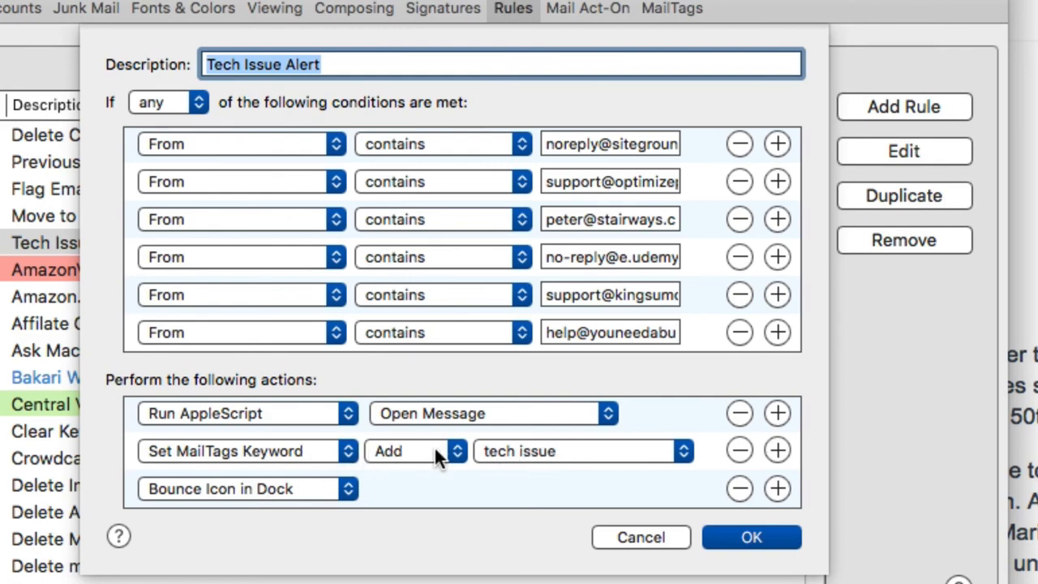
mouse_move(336, 458)
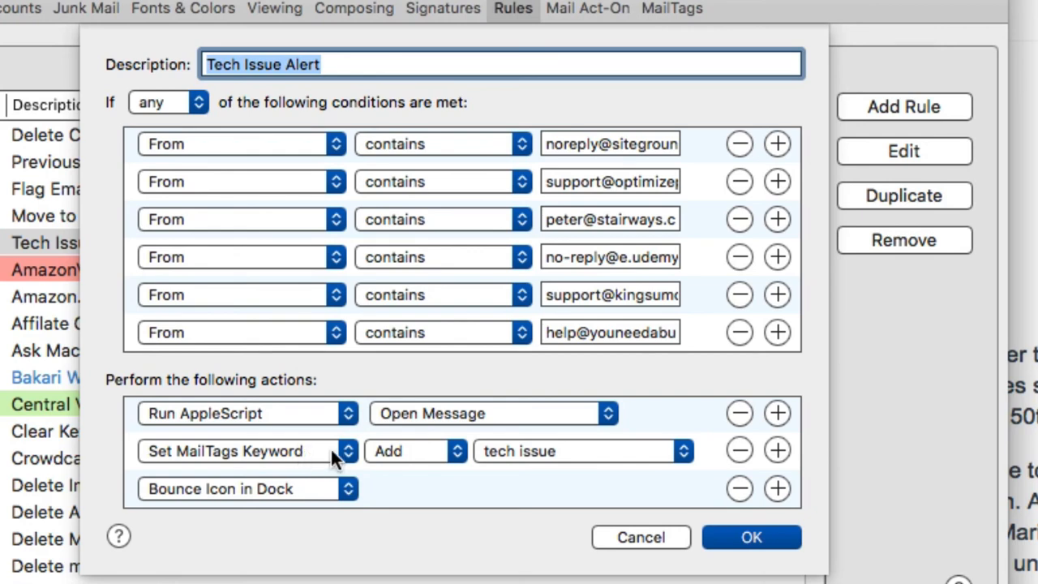
mouse_move(350, 458)
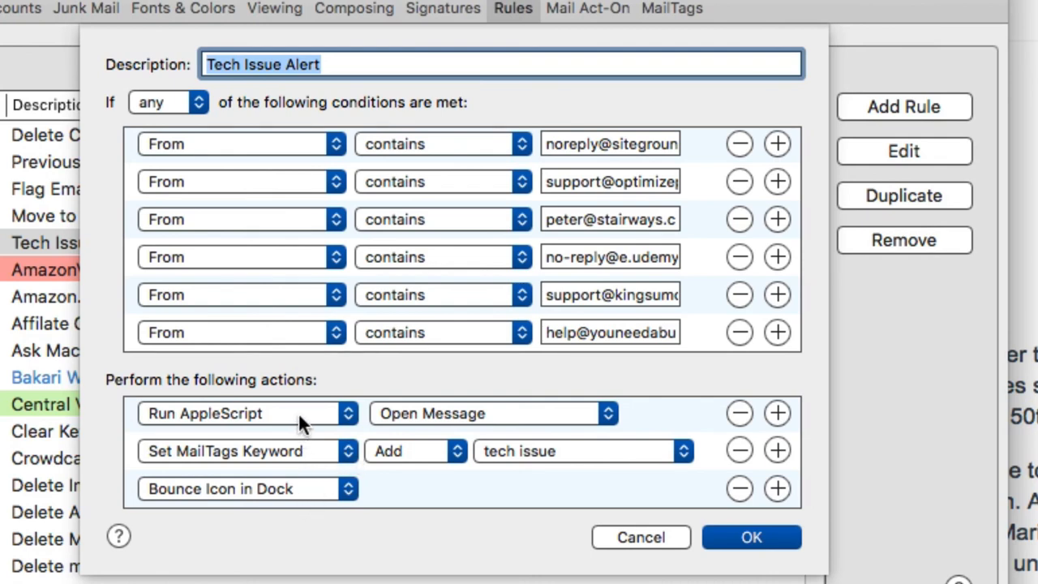
mouse_move(328, 422)
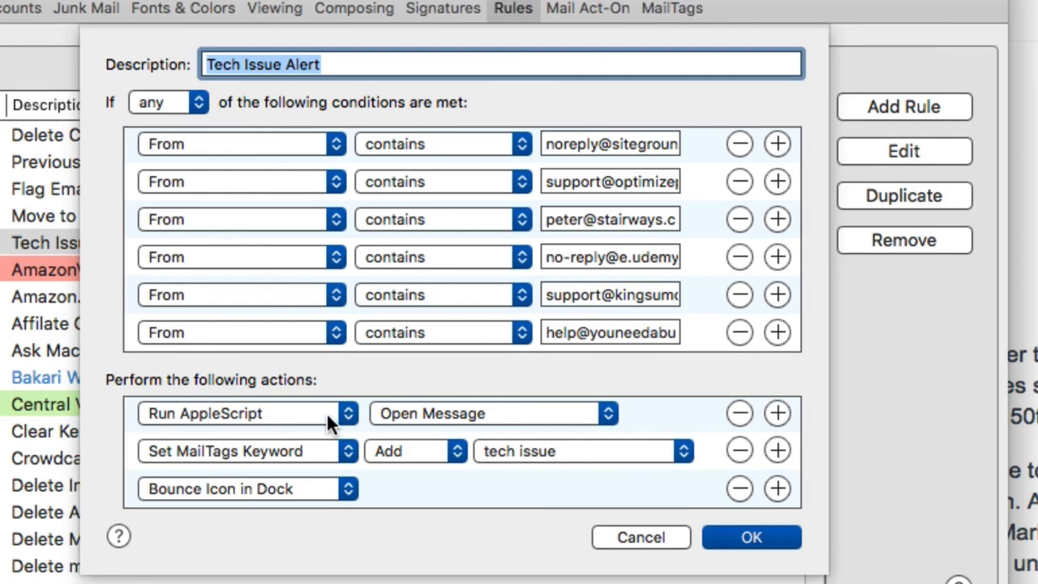
mouse_move(425, 422)
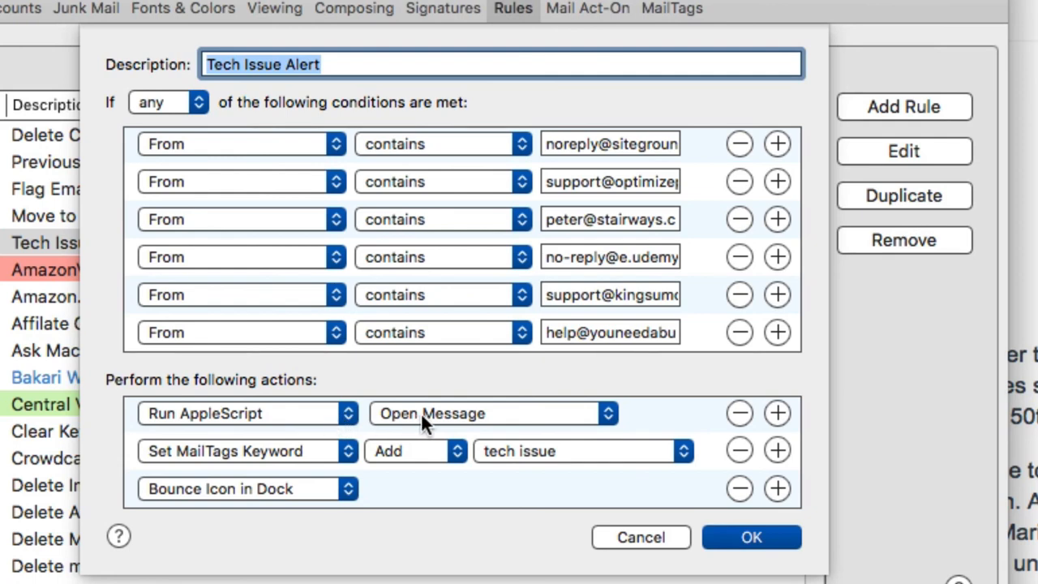
mouse_move(450, 420)
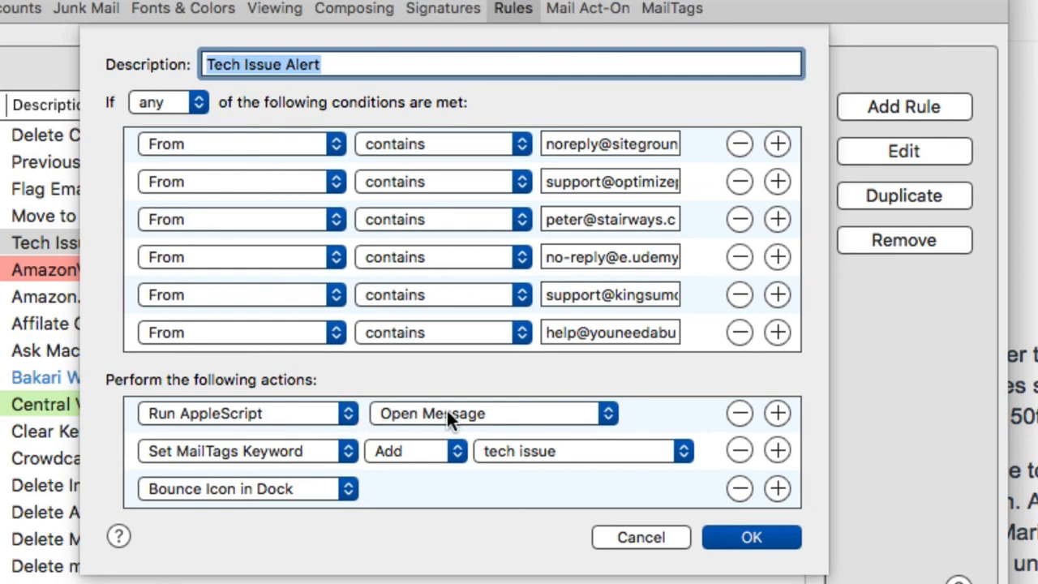
mouse_move(563, 418)
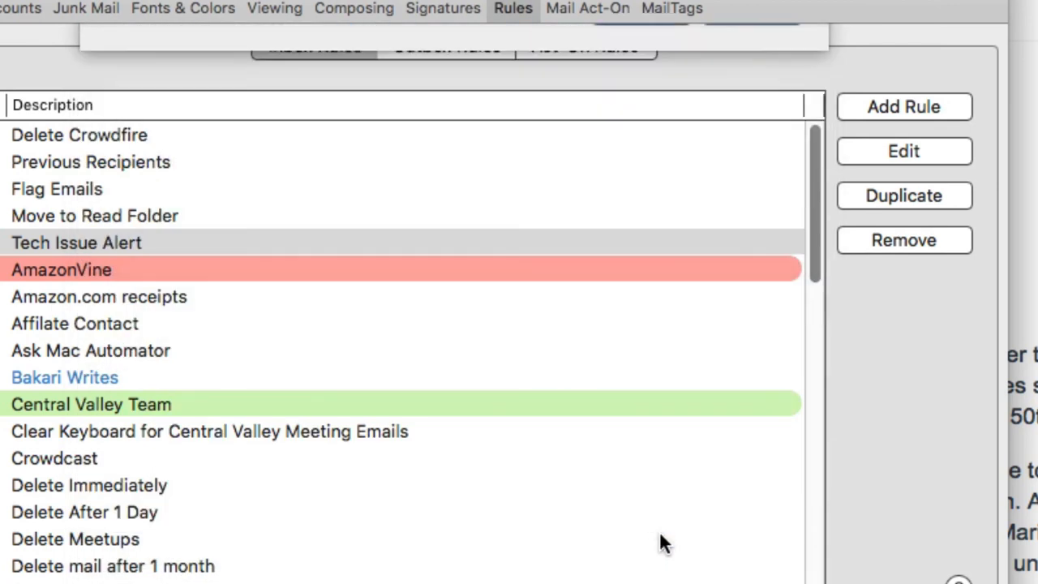
click(76, 243)
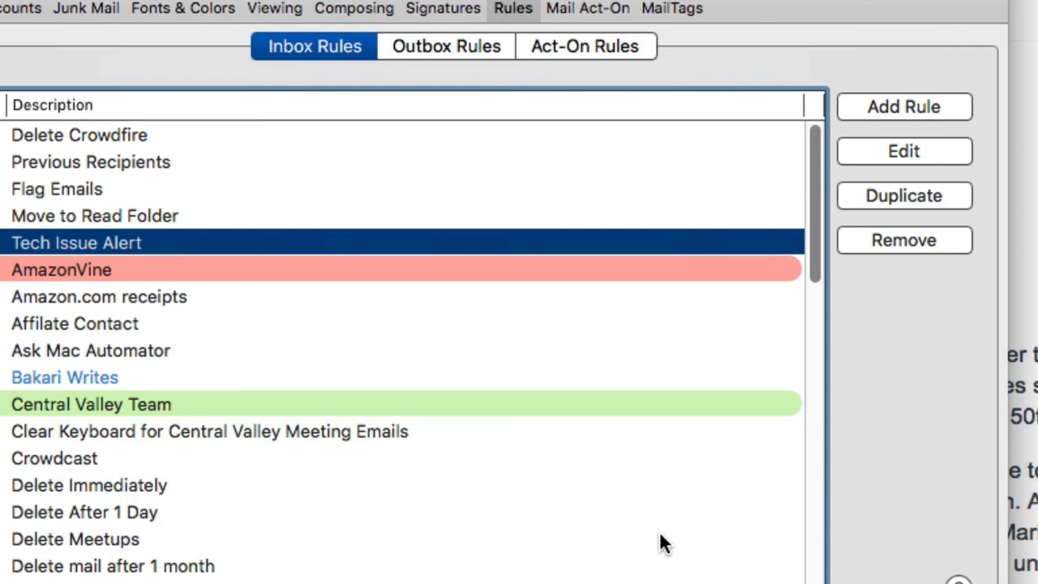
scroll(up, 3)
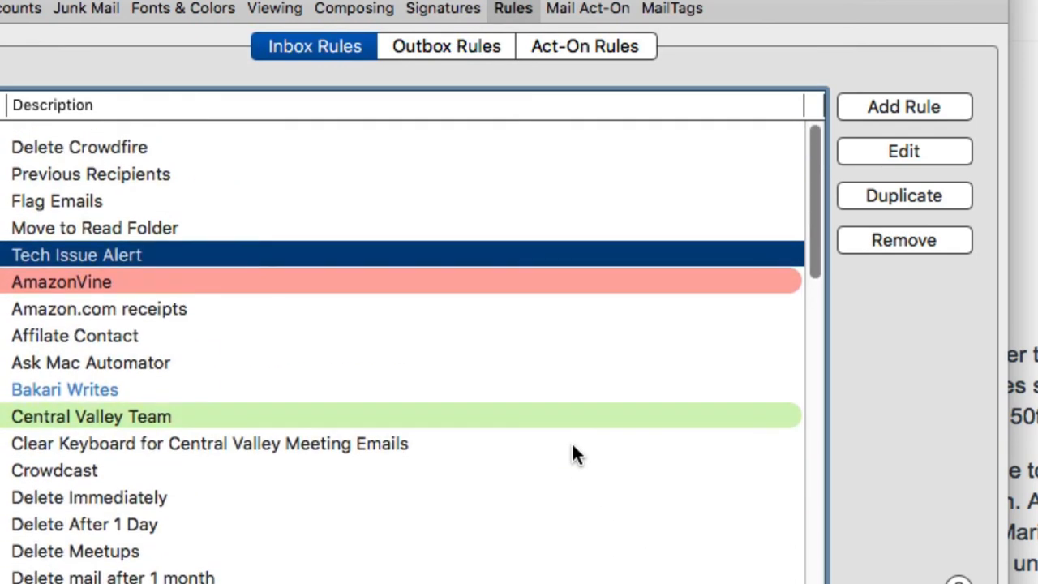
scroll(up, 3)
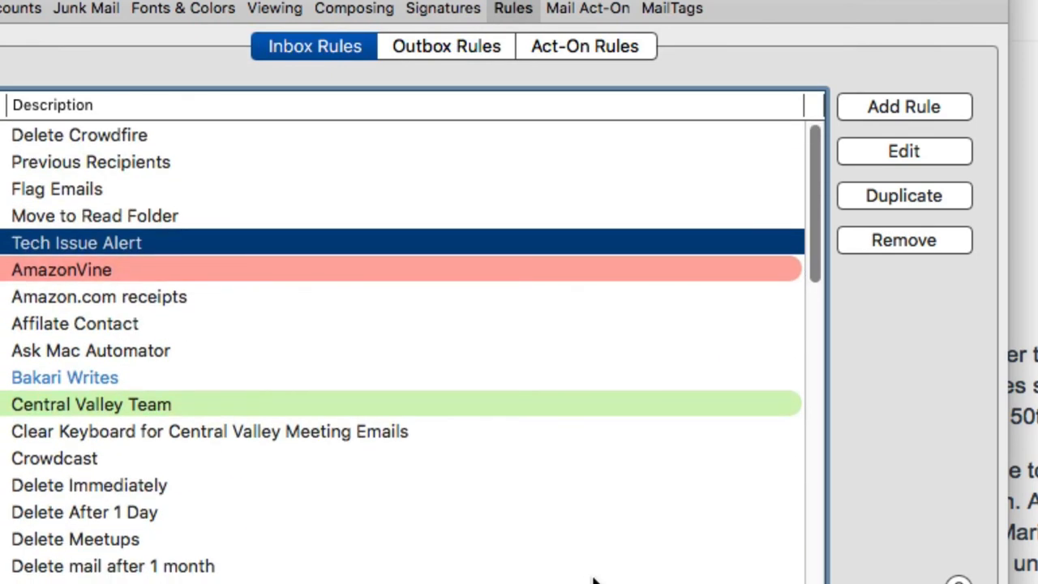